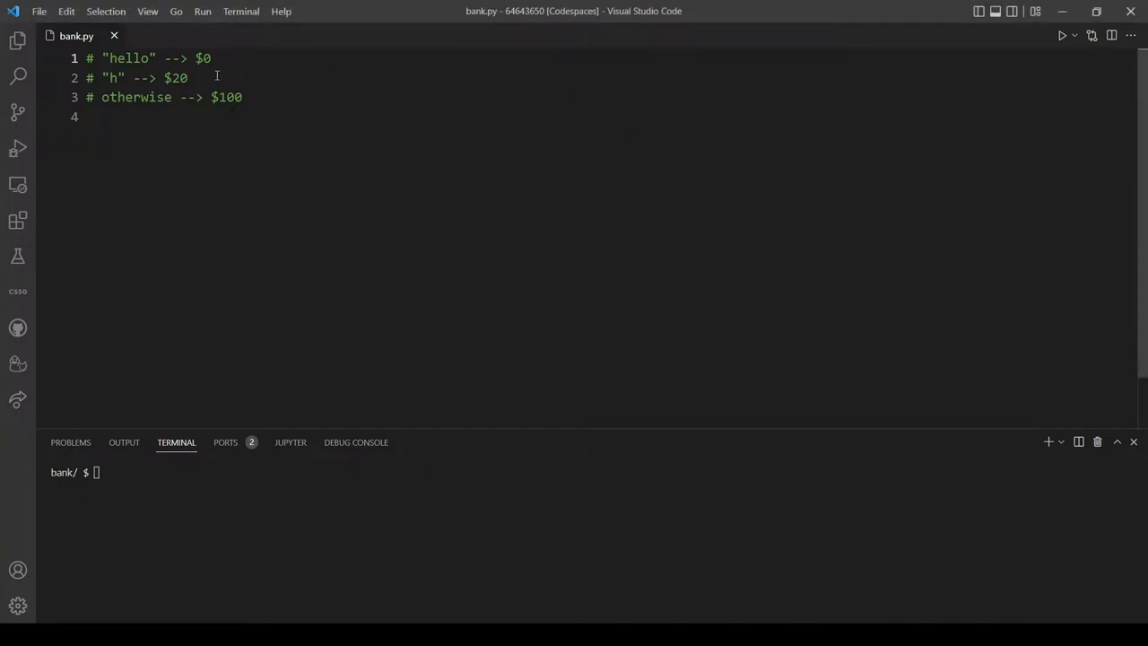
- Highlight $0 and "hello" in the first comment, then place the cursor on empty line 5
{"action": "double_click", "coordinate": [203, 59]}
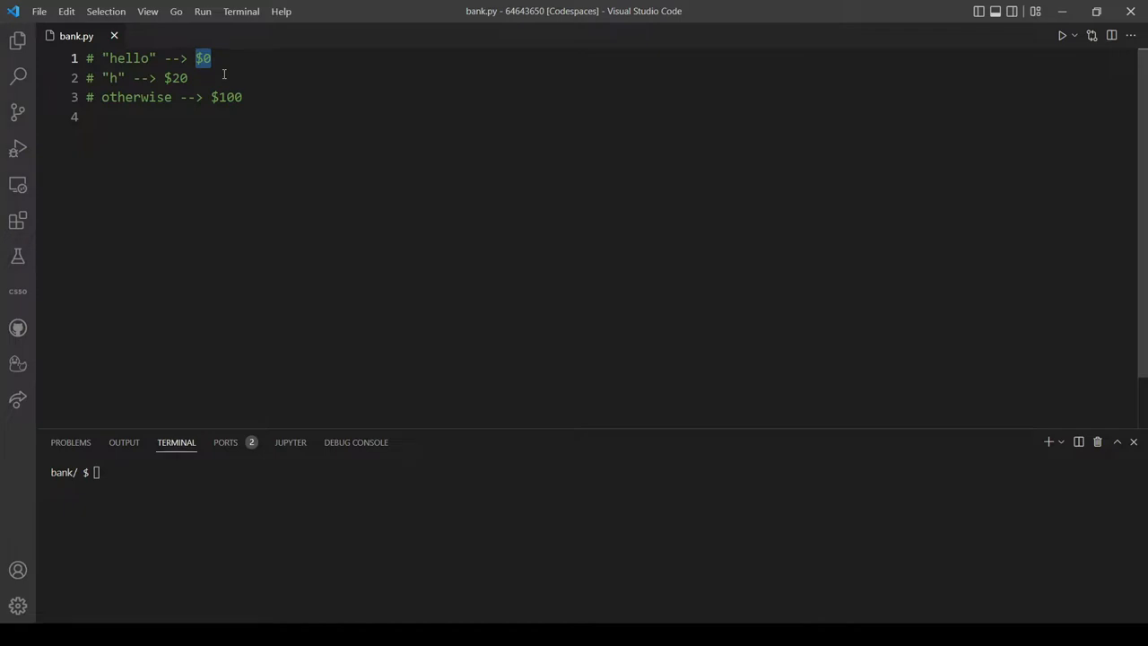
{"action": "mouse_move", "coordinate": [193, 81]}
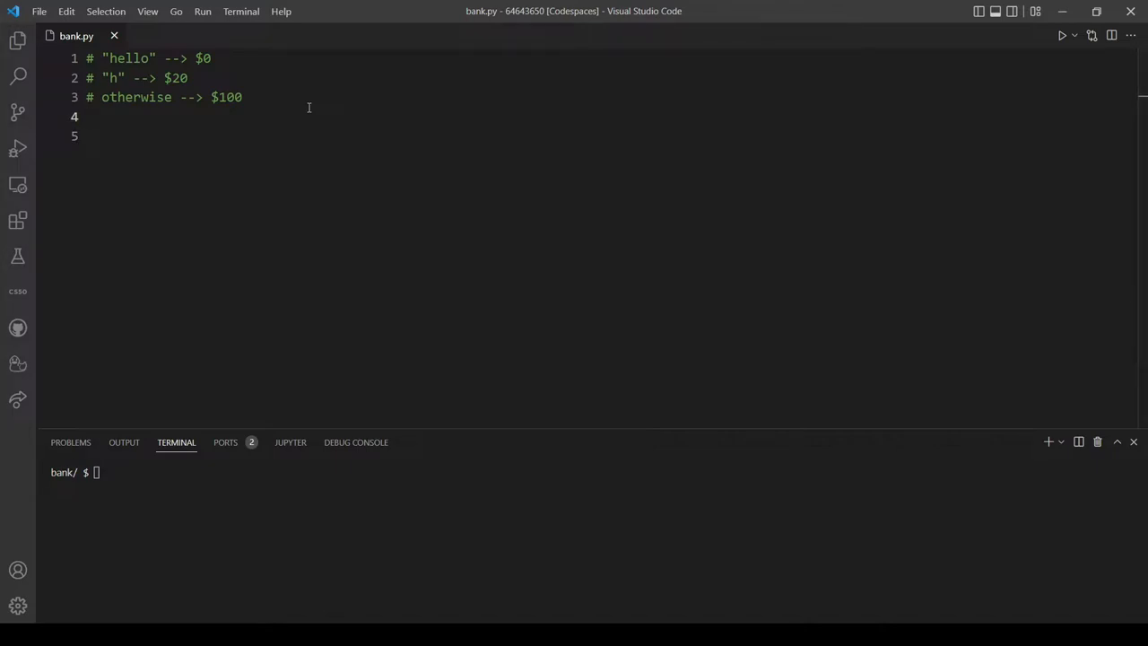
{"action": "double_click", "coordinate": [128, 58]}
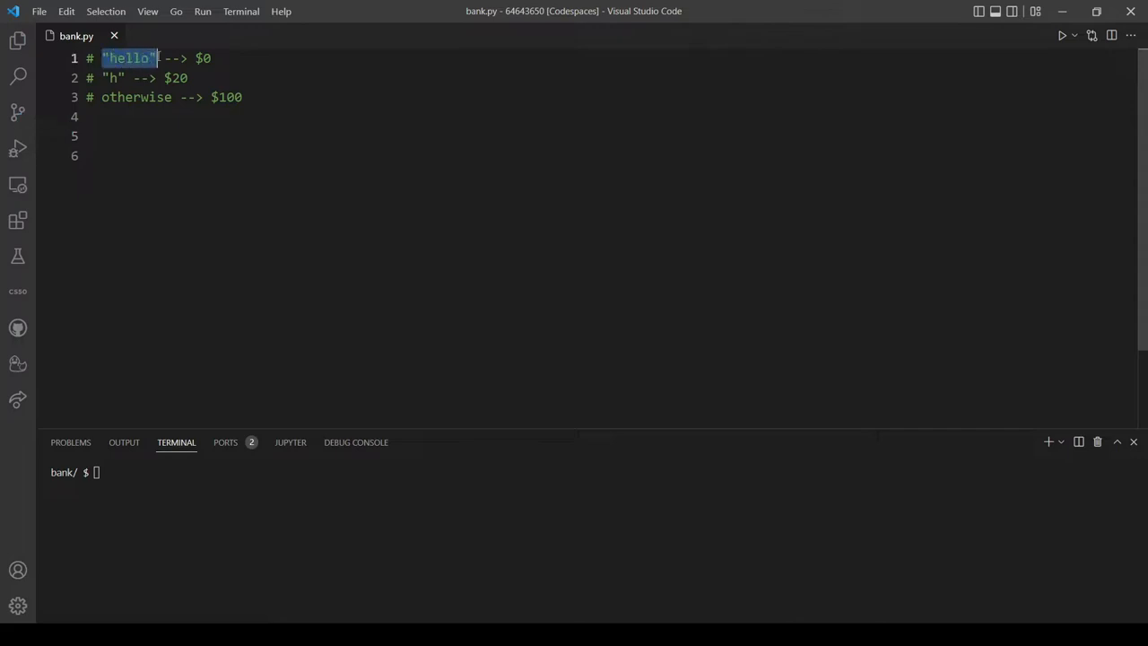
{"action": "left_click", "coordinate": [120, 135]}
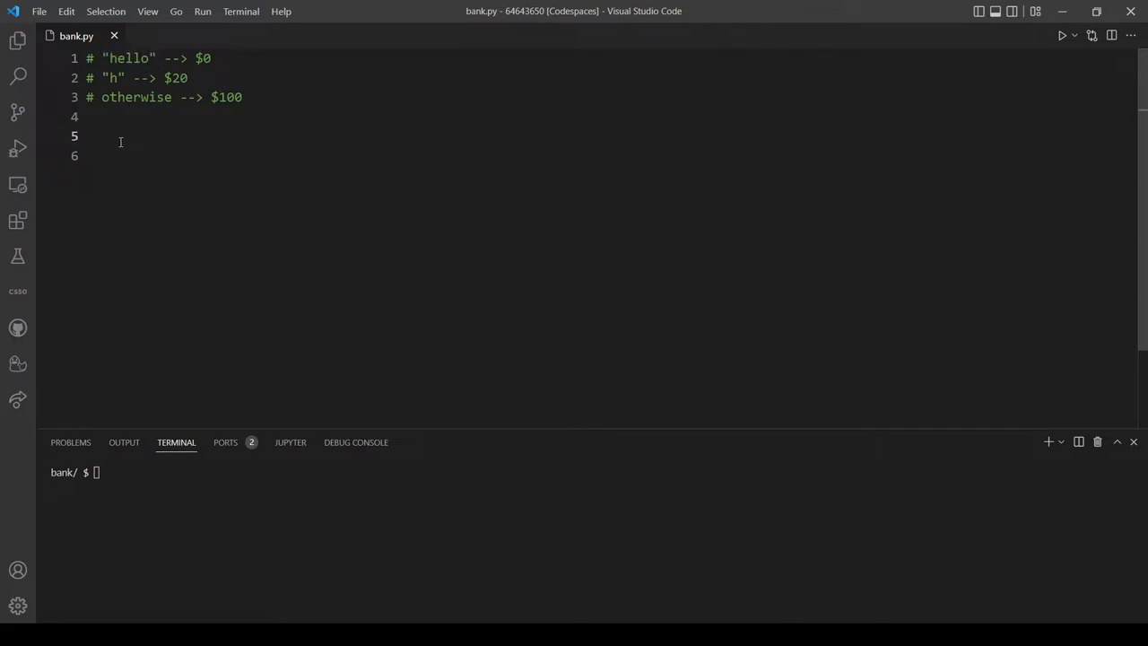
- Write greeting = input("Greeting: ") on line 4, keeping the if on line 6
{"action": "type", "text": "if"}
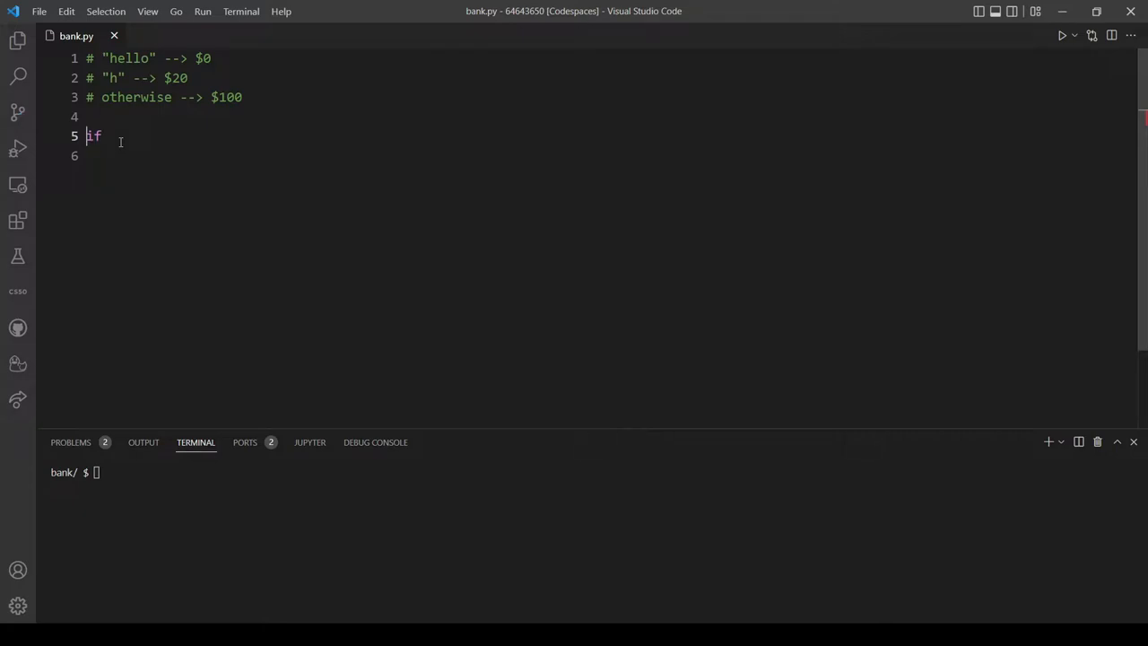
{"action": "type", "text": "gree"}
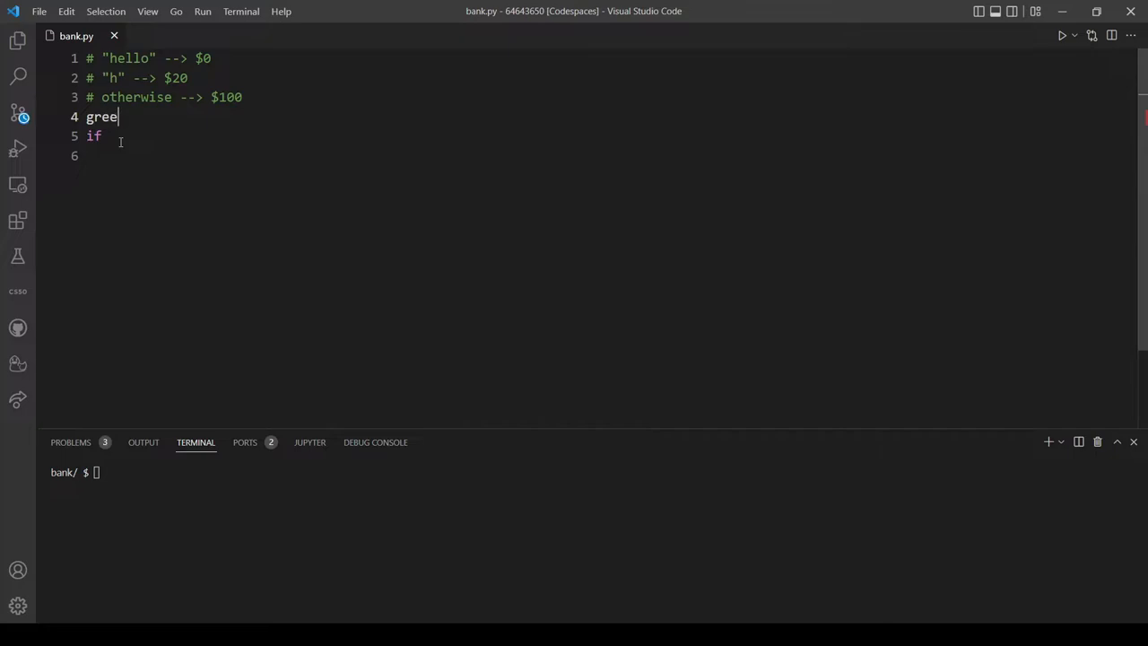
{"action": "type", "text": "ting ="}
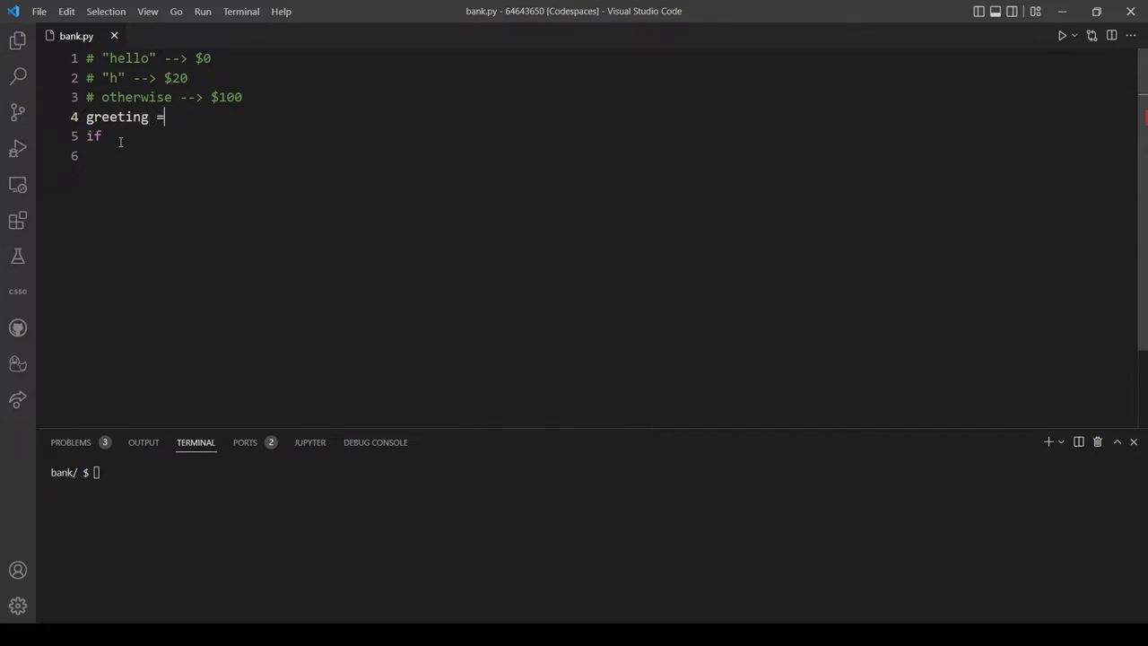
{"action": "type", "text": "input()"}
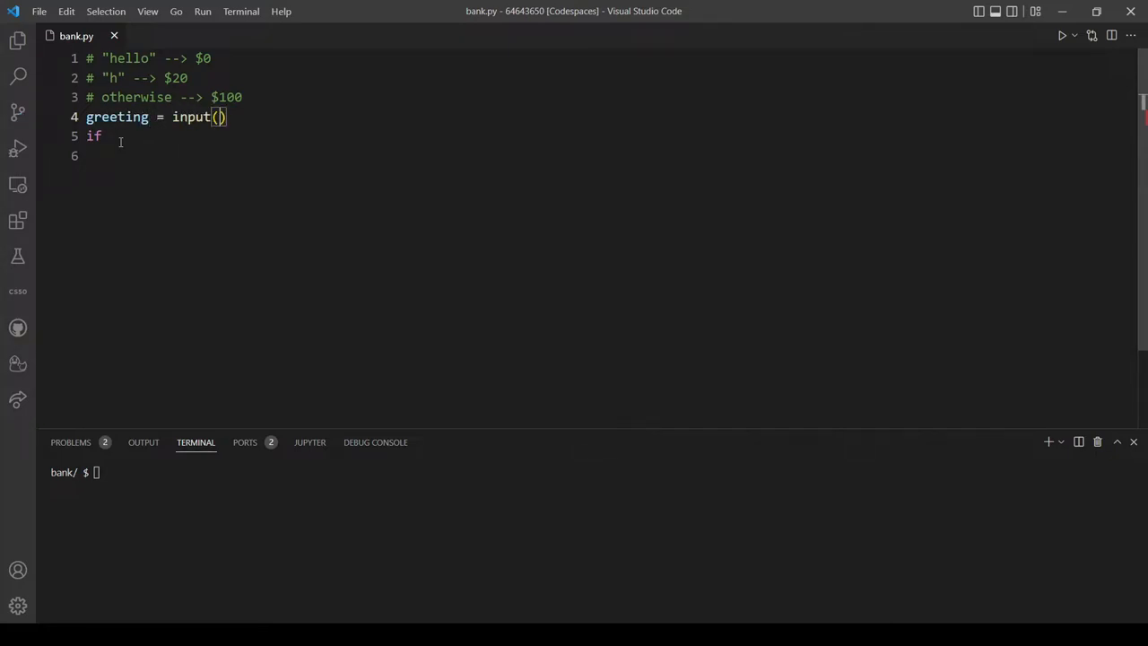
{"action": "type", "text": "\""}
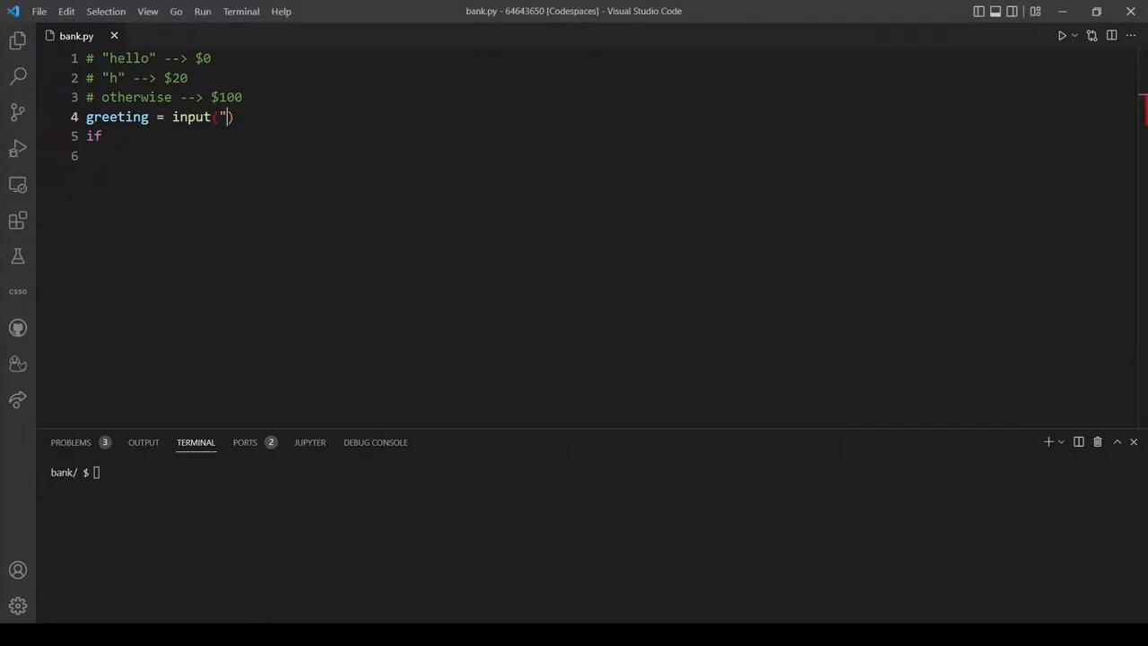
{"action": "type", "text": "Greeting"}
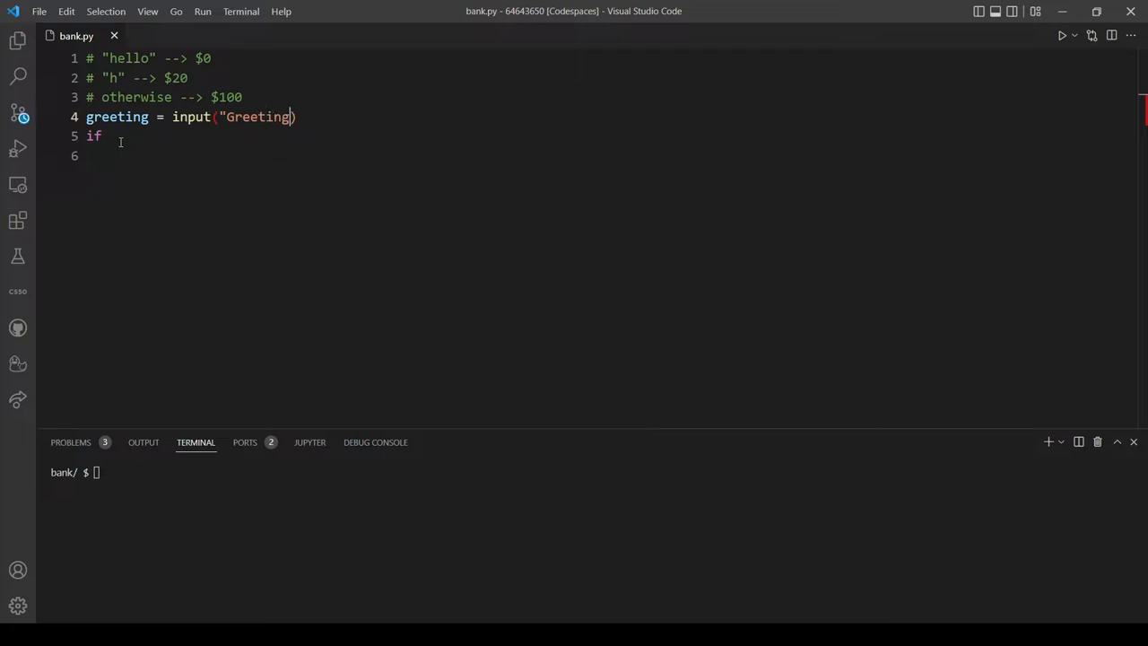
{"action": "type", "text": ":"}
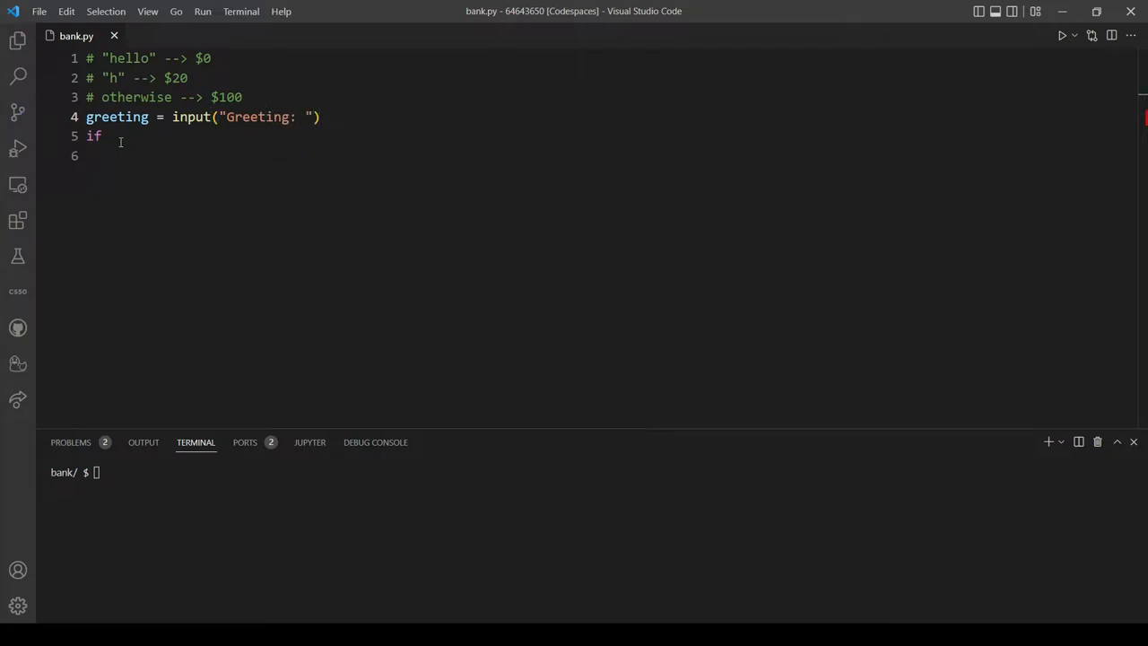
- Chain .lower().strip() onto the input call, deleting the stray 'ls'
{"action": "left_click", "coordinate": [321, 116]}
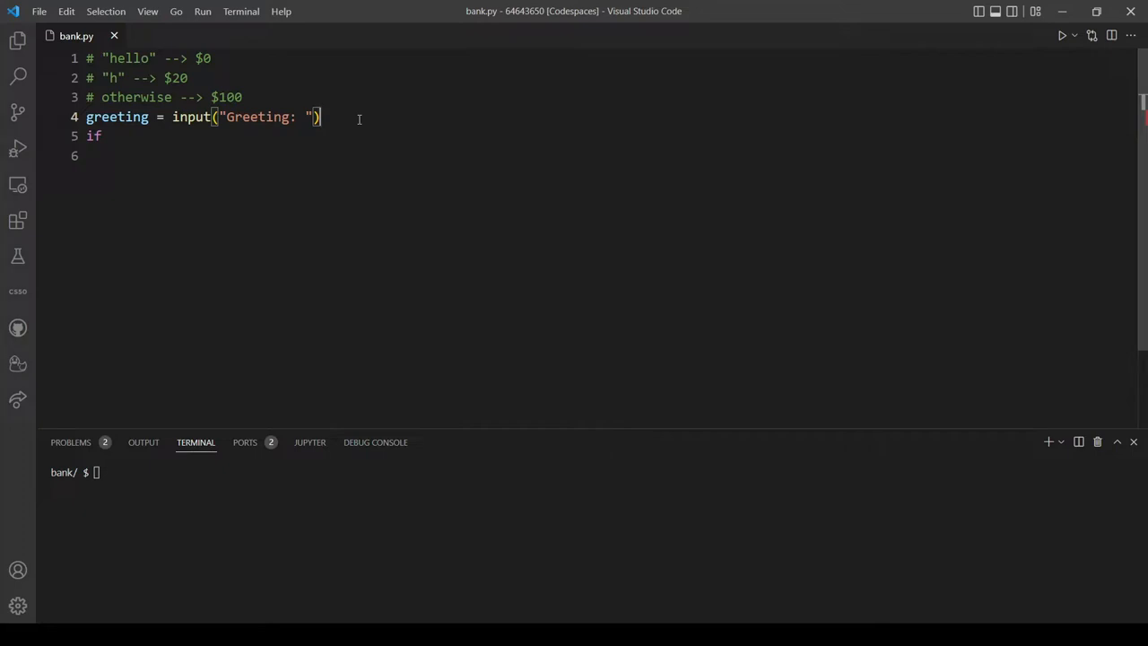
{"action": "type", "text": ".lower()"}
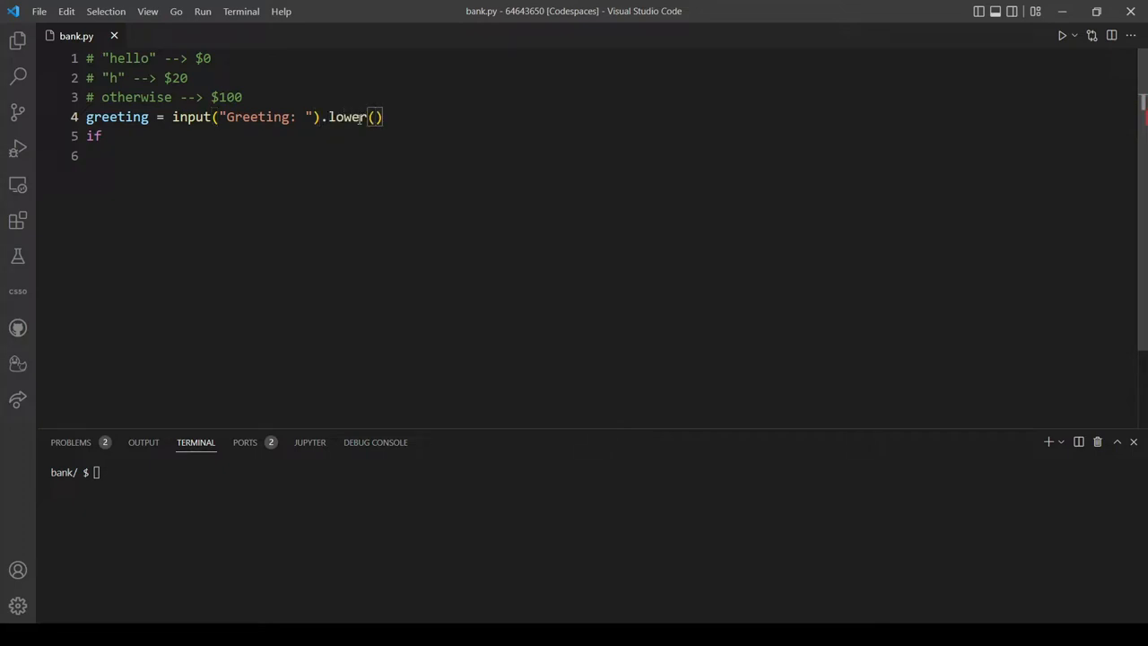
{"action": "type", "text": "."}
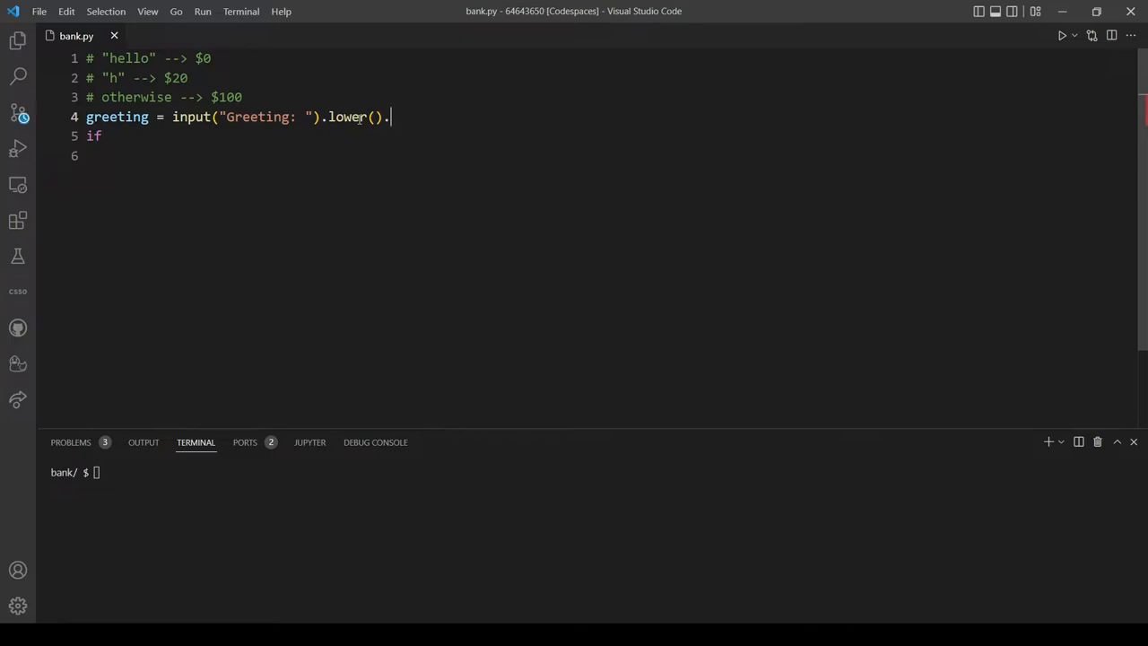
{"action": "type", "text": "ls"}
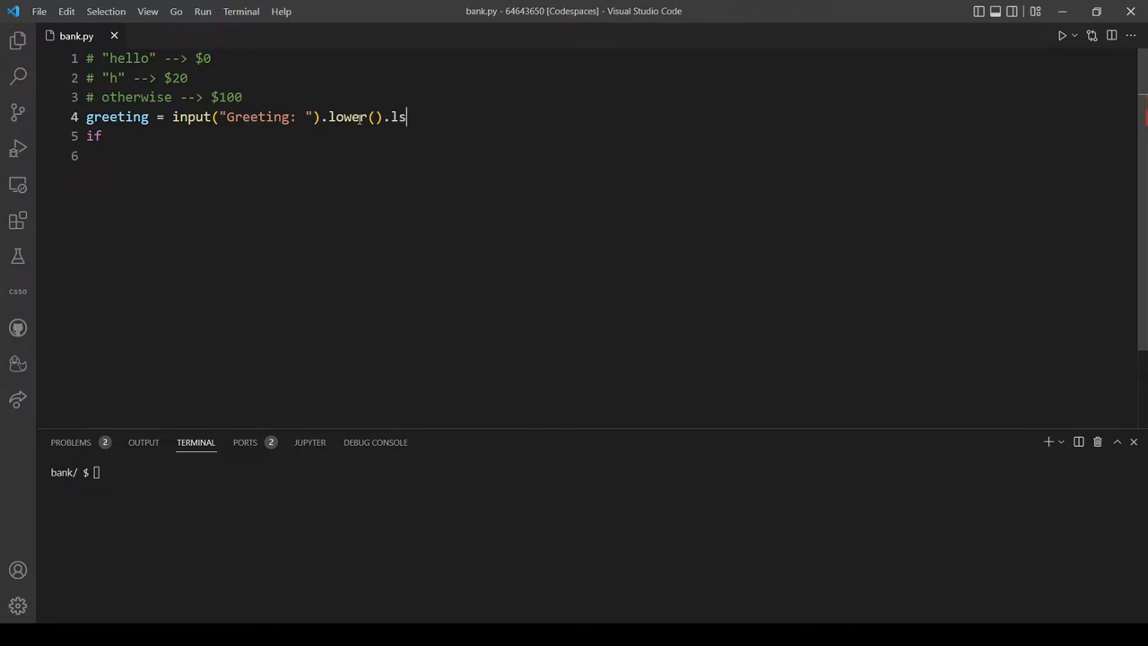
{"action": "key", "text": "Backspace"}
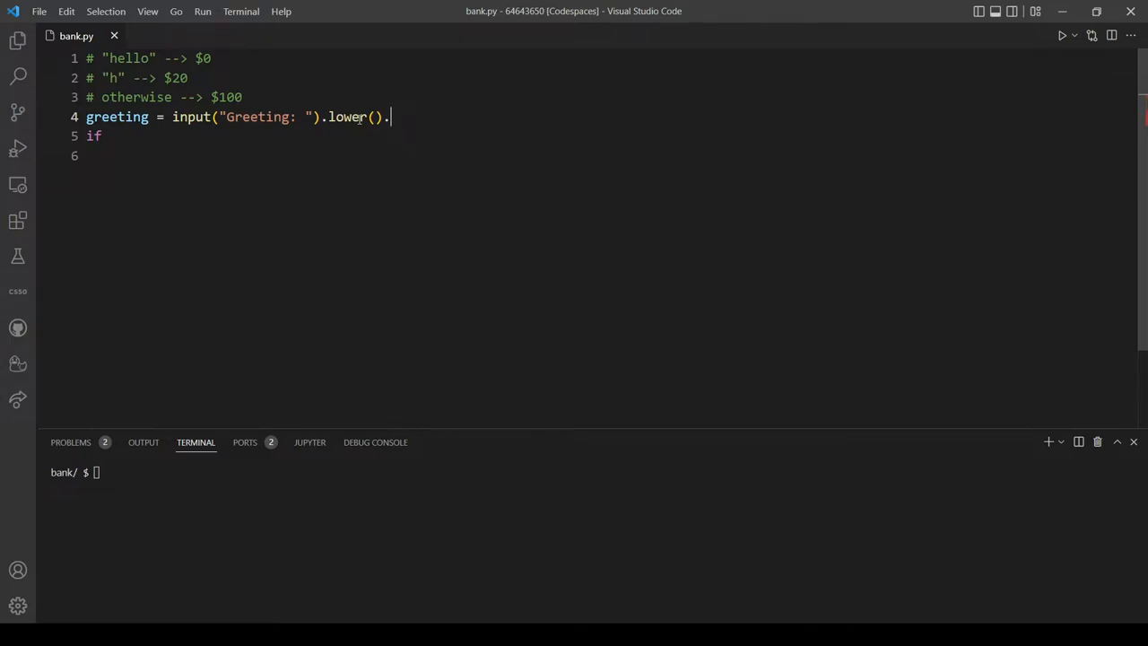
{"action": "type", "text": "strip()"}
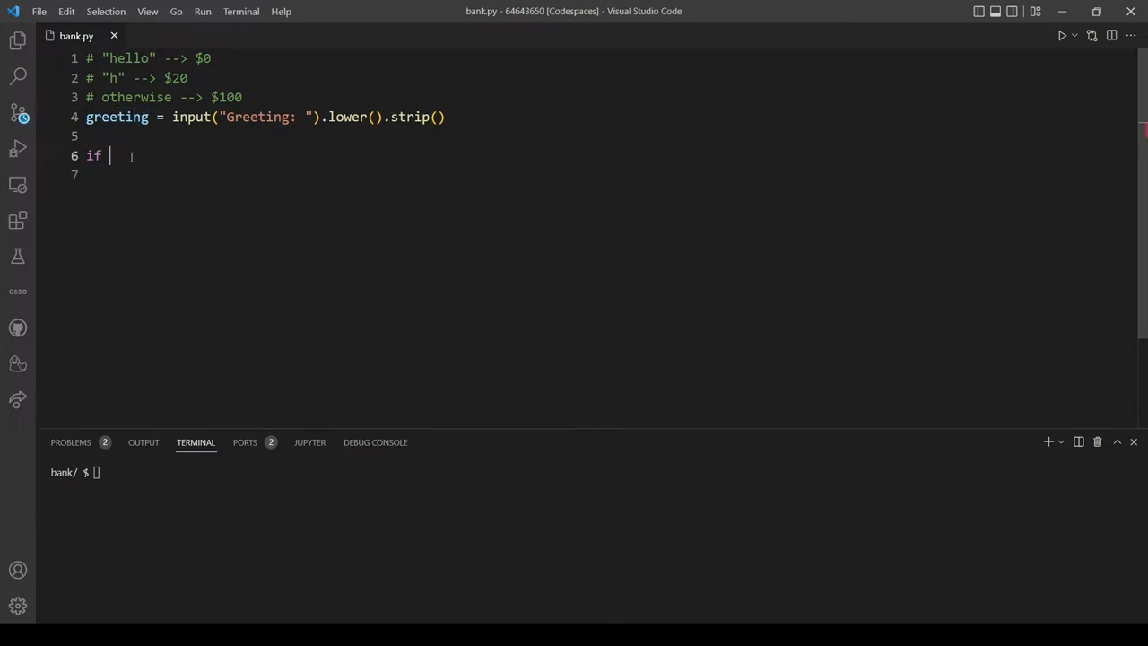
- Extend line 6 to read if greeting[] with empty square brackets
{"action": "type", "text": "greet"}
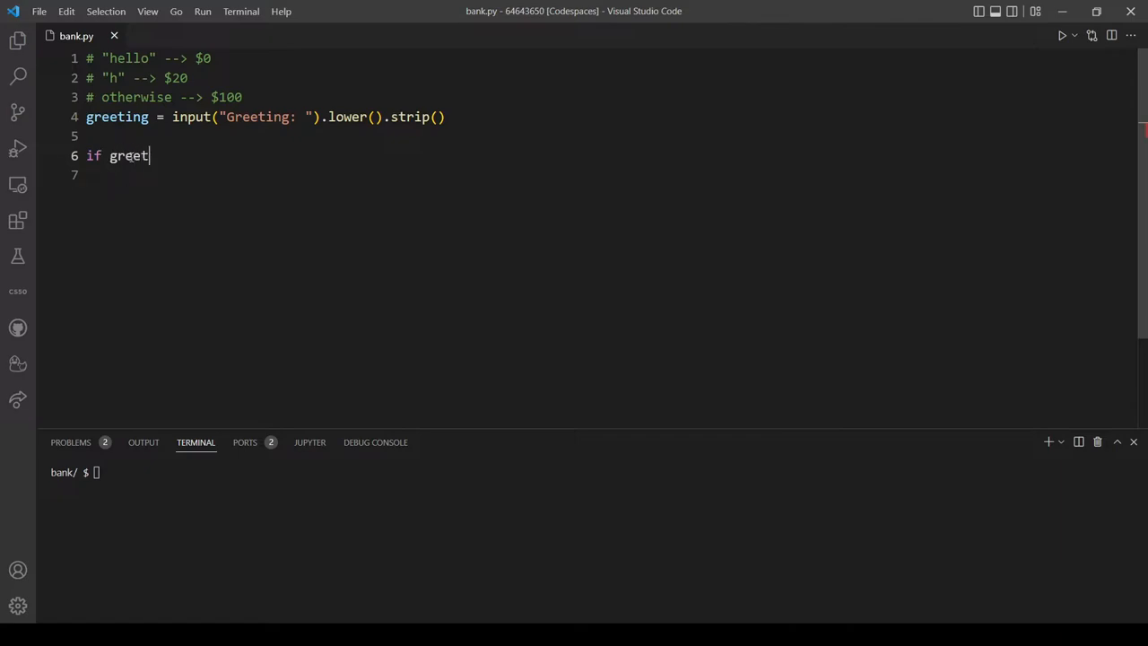
{"action": "type", "text": "ing"}
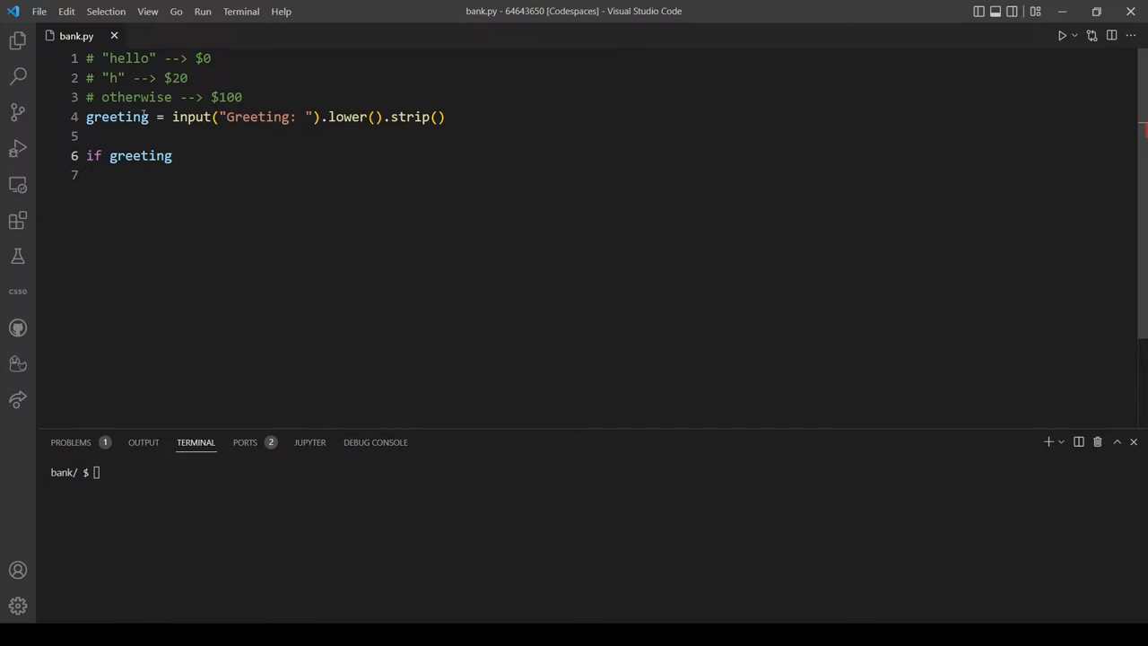
{"action": "double_click", "coordinate": [128, 58]}
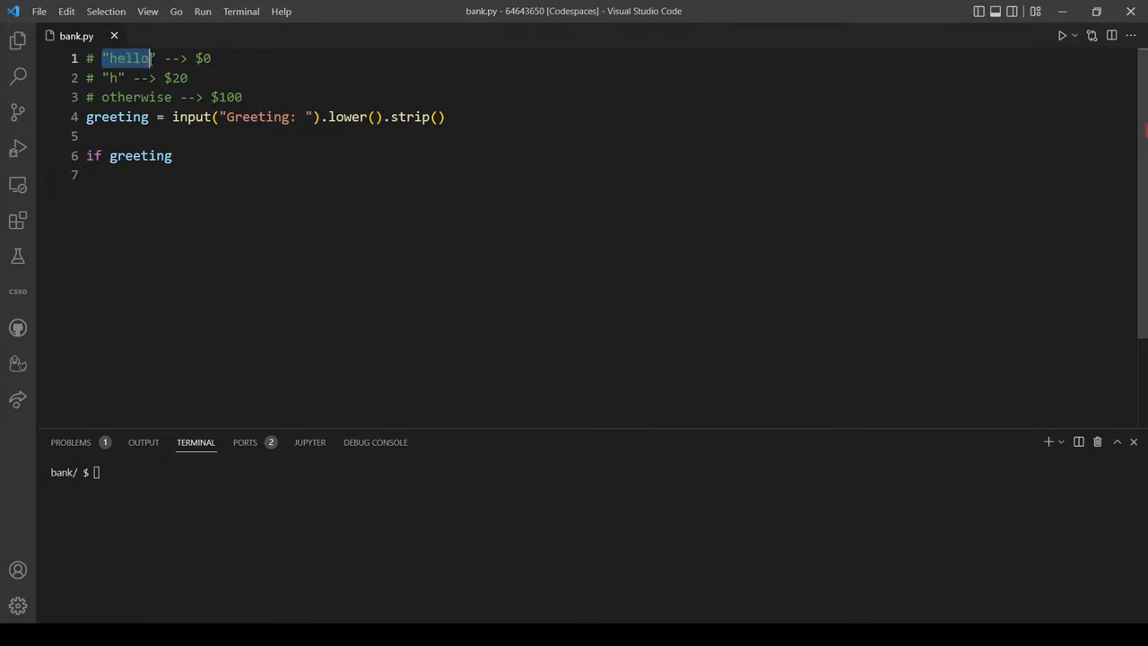
{"action": "left_click", "coordinate": [139, 58]}
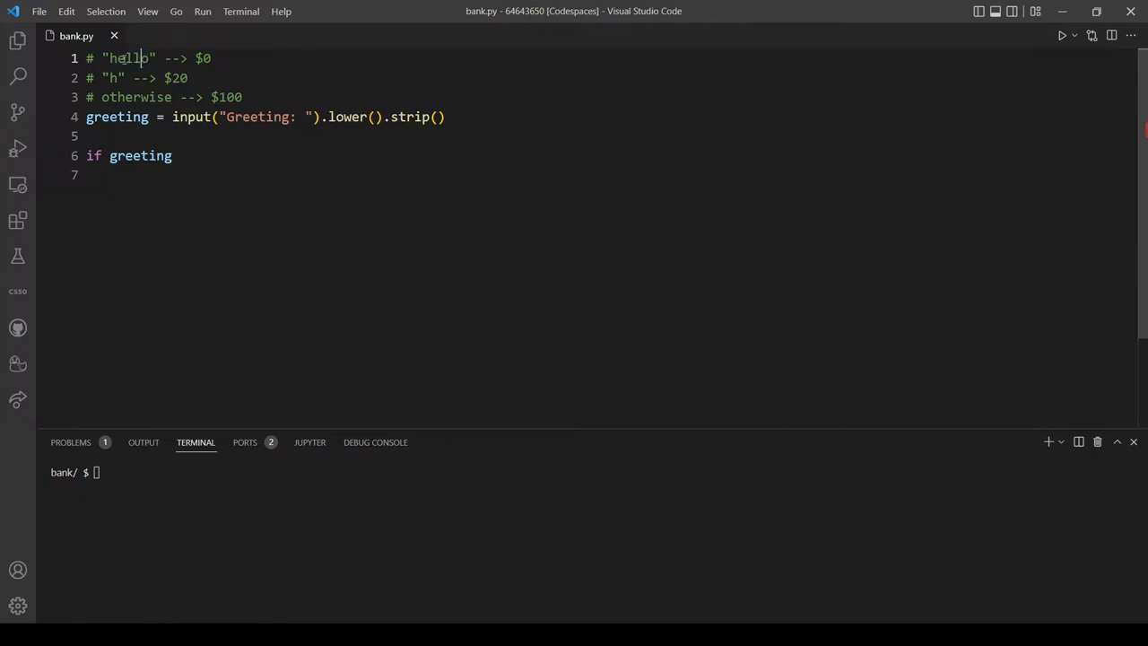
{"action": "left_click", "coordinate": [173, 155]}
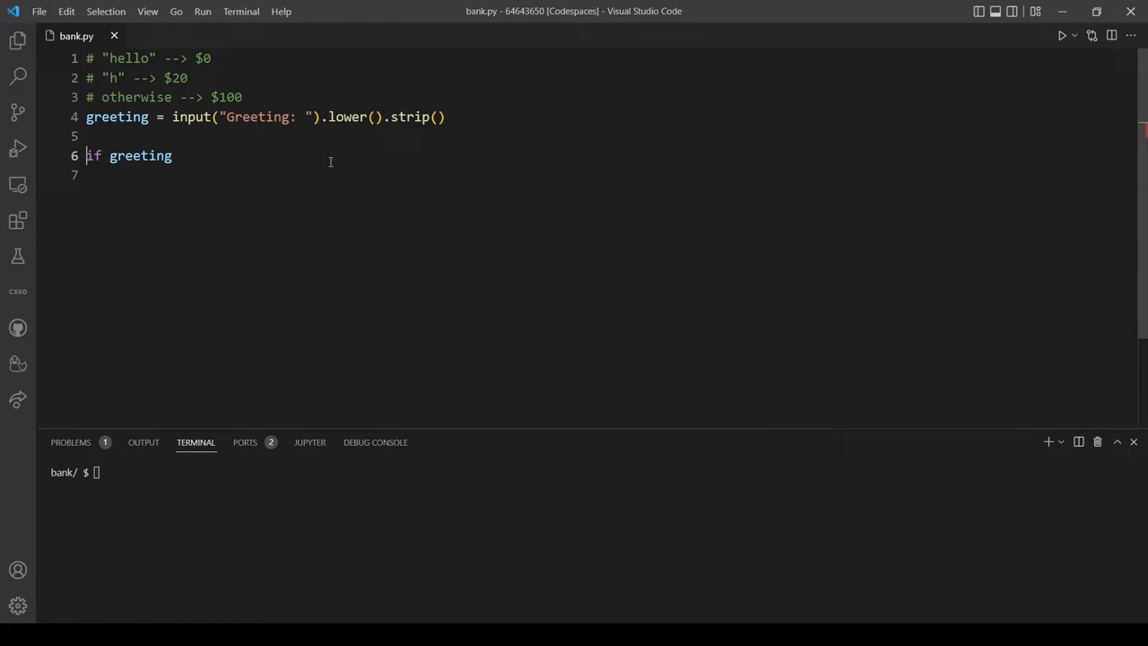
{"action": "left_click", "coordinate": [173, 155]}
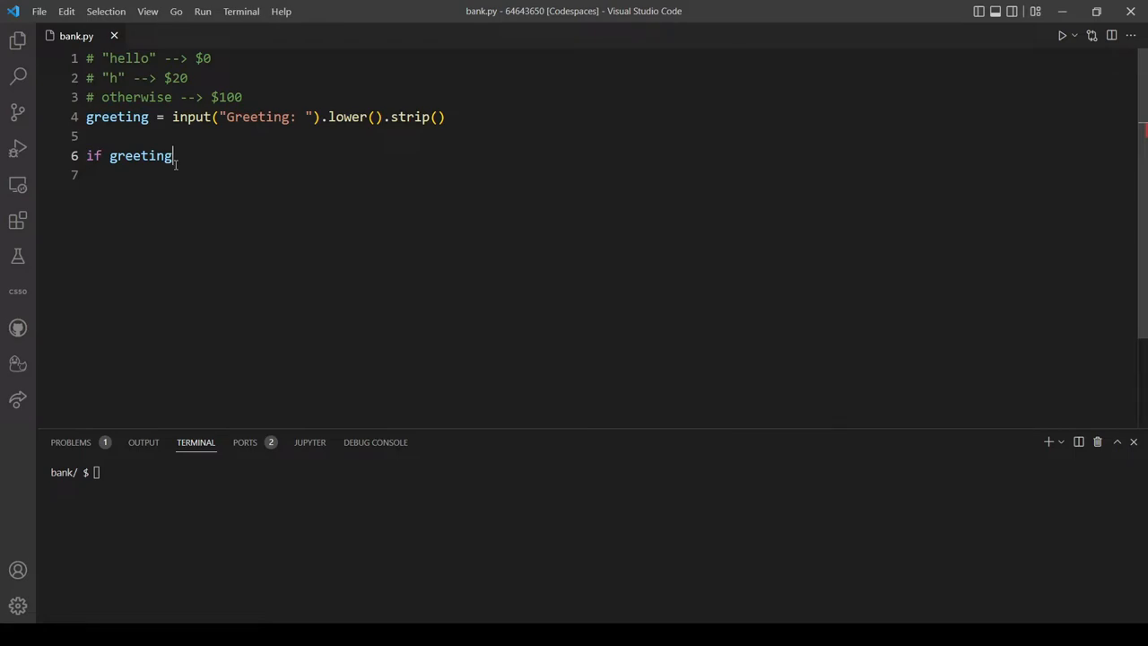
{"action": "type", "text": "[]"}
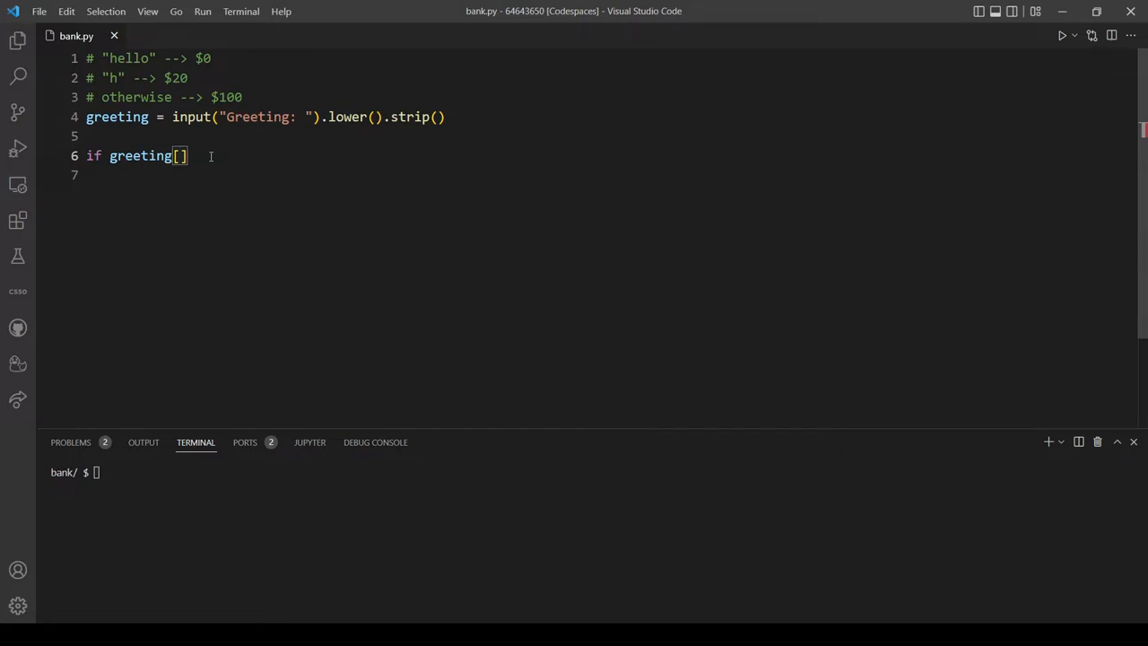
- Complete the condition as if greeting[0:5] == "hello": with print("$0") indented below
{"action": "type", "text": "0"}
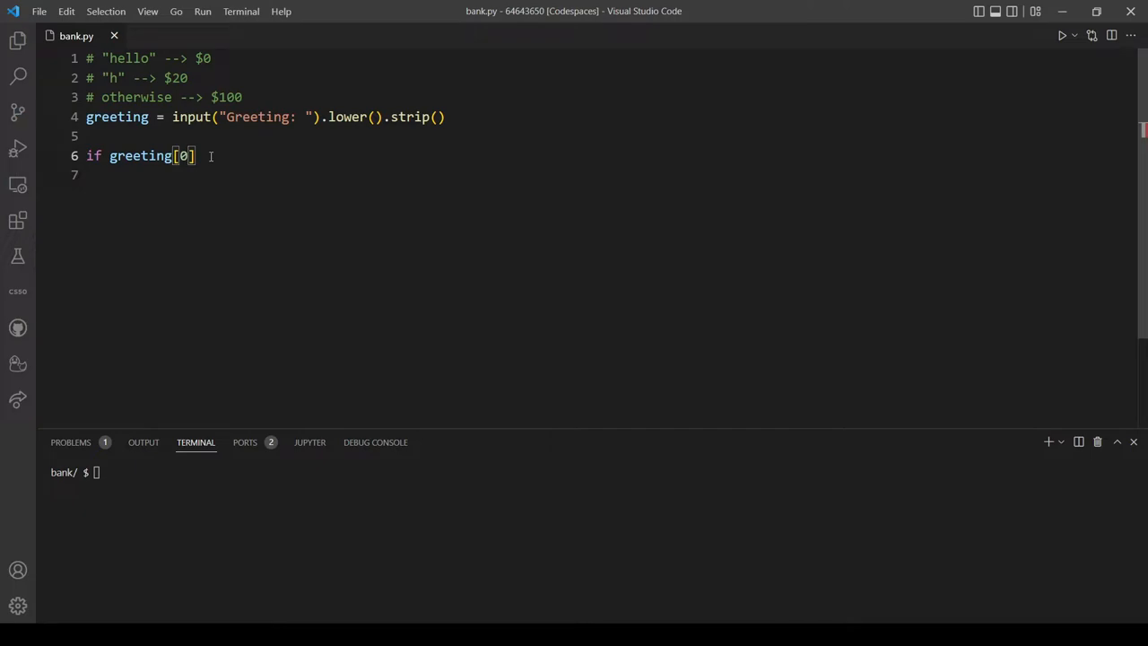
{"action": "type", "text": ":"}
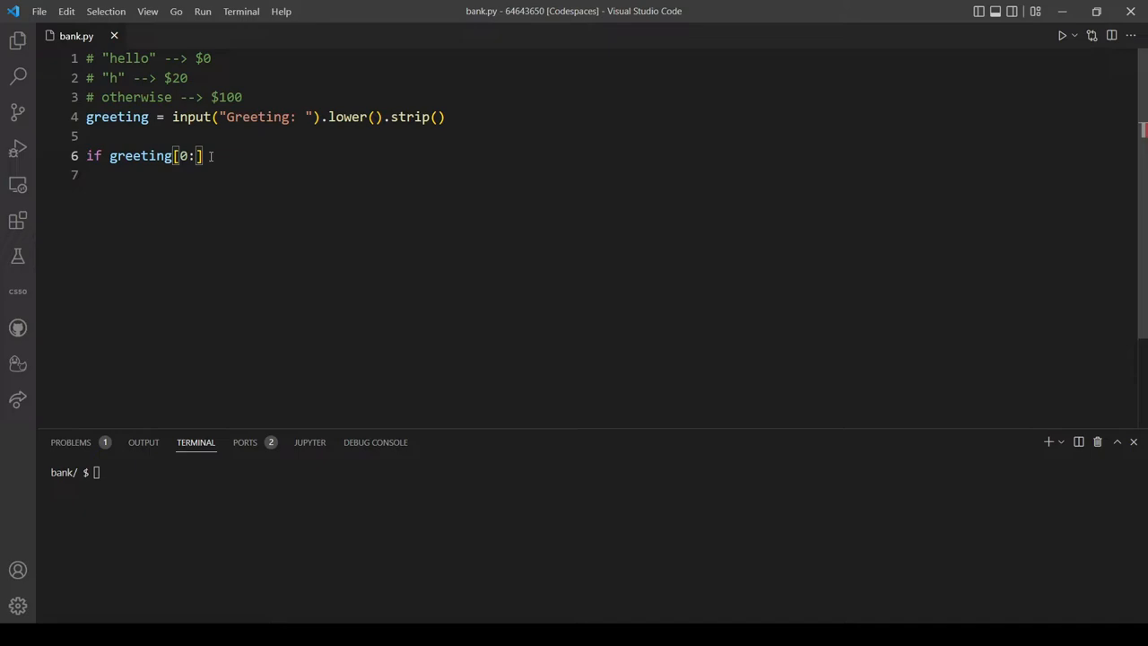
{"action": "type", "text": "5"}
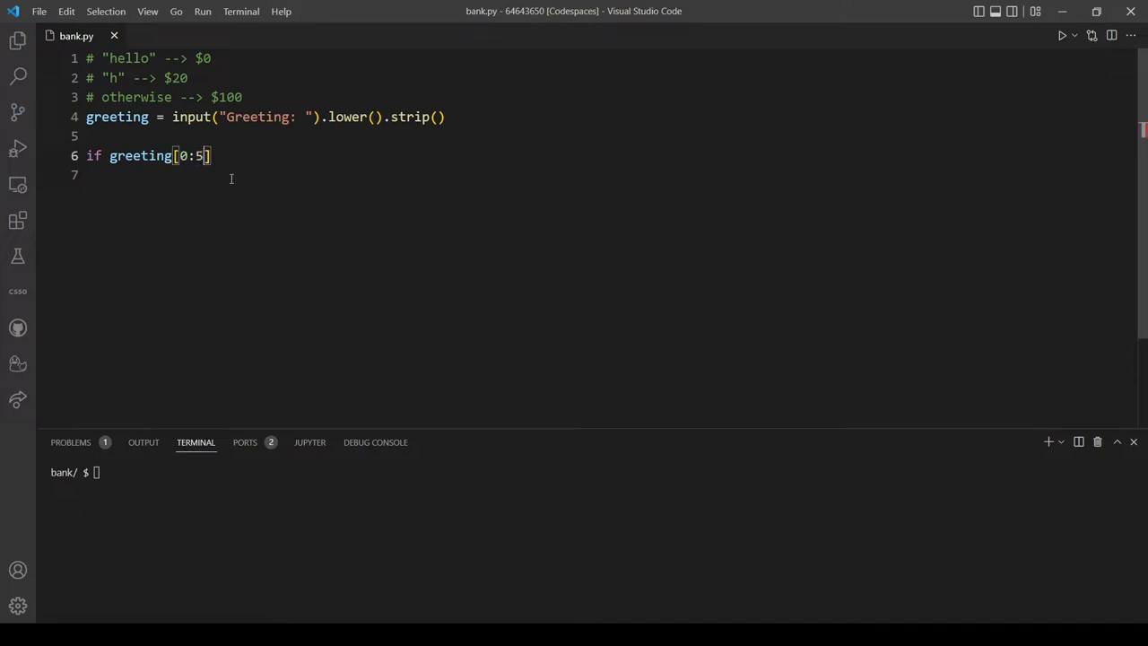
{"action": "mouse_move", "coordinate": [157, 70]}
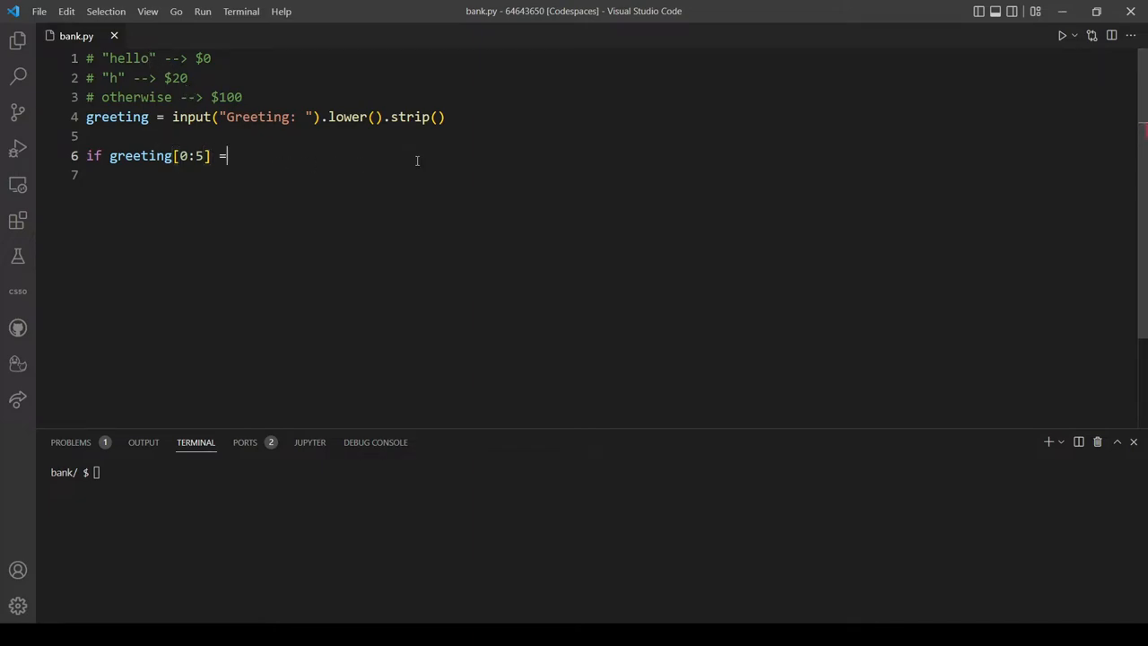
{"action": "type", "text": "="}
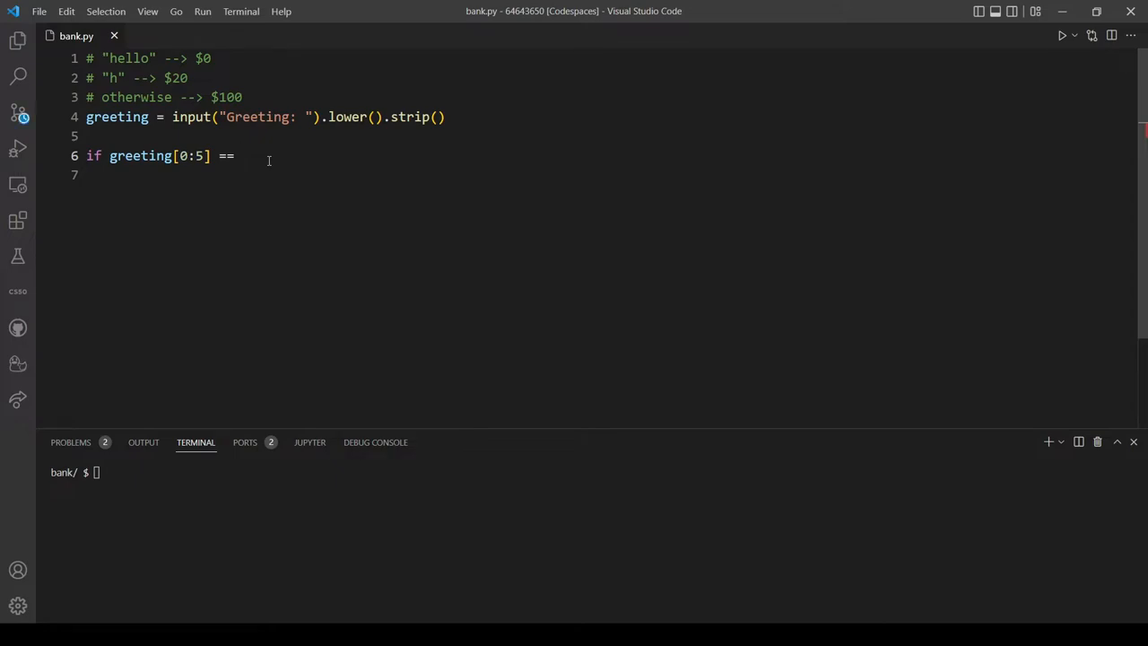
{"action": "type", "text": "\"hello"}
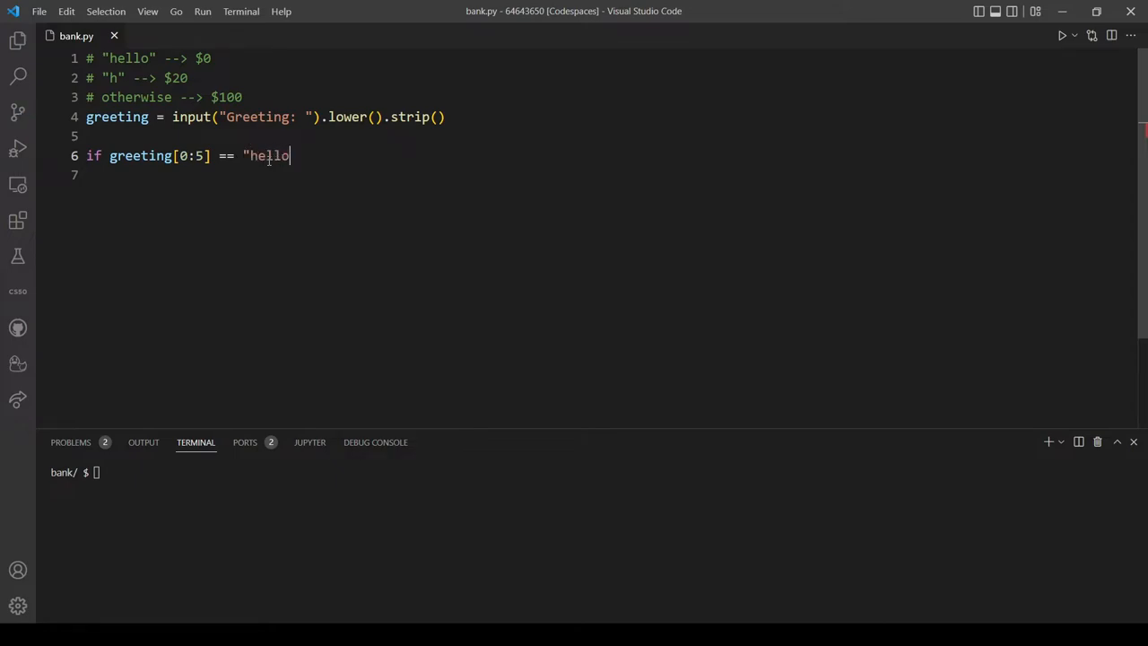
{"action": "type", "text": "\":"}
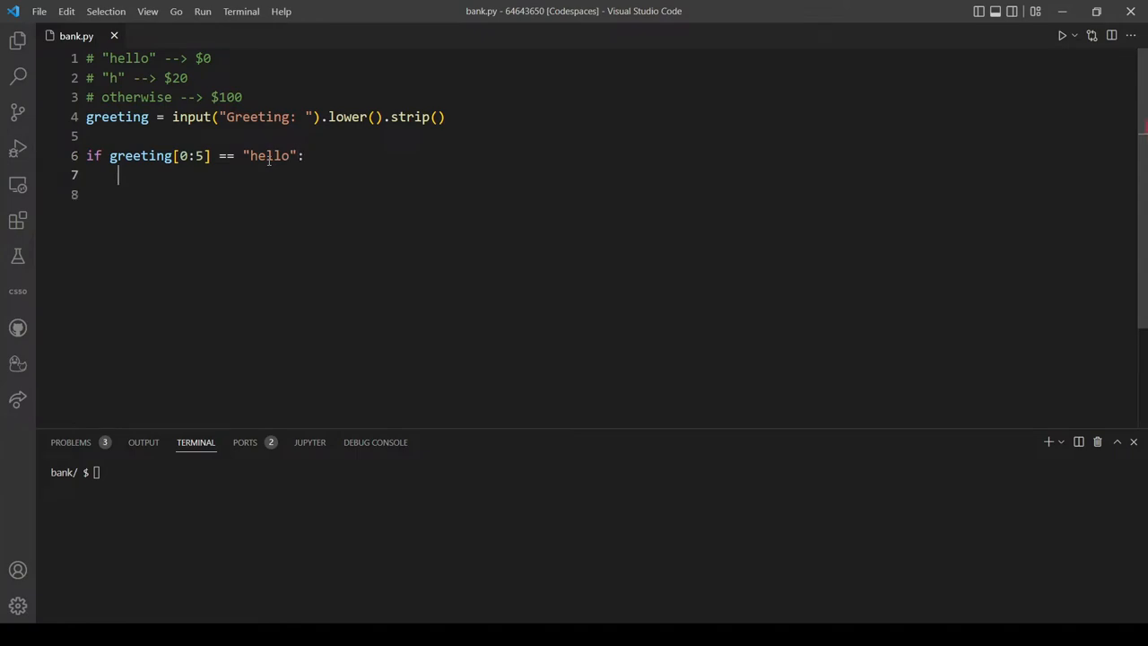
{"action": "type", "text": "print()"}
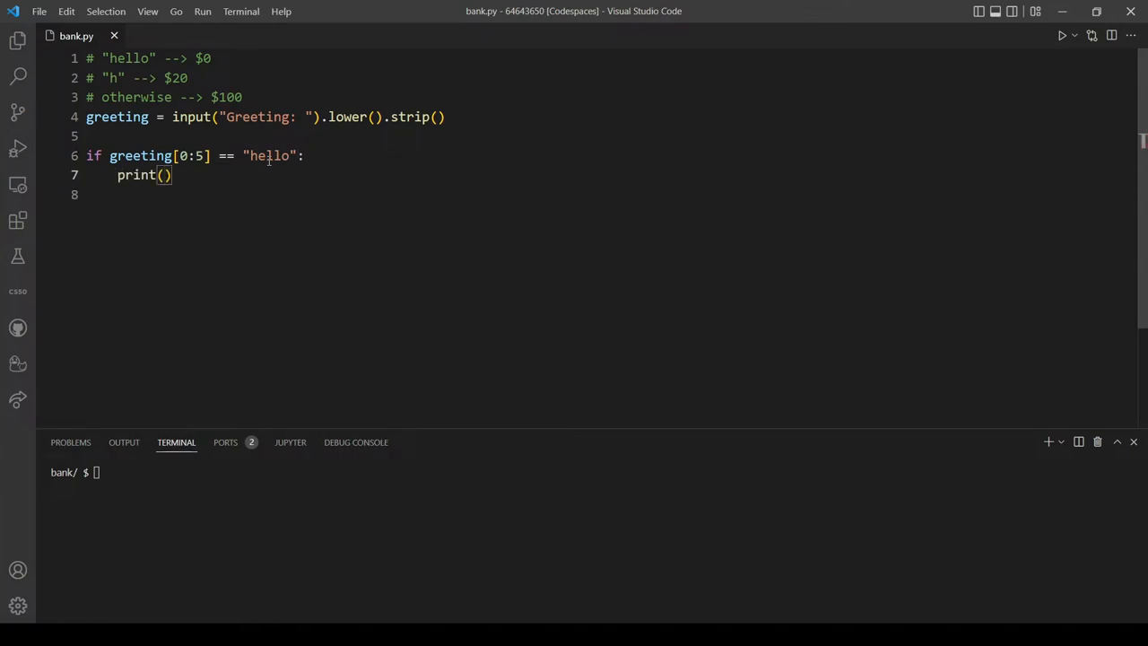
{"action": "type", "text": "\"$0"}
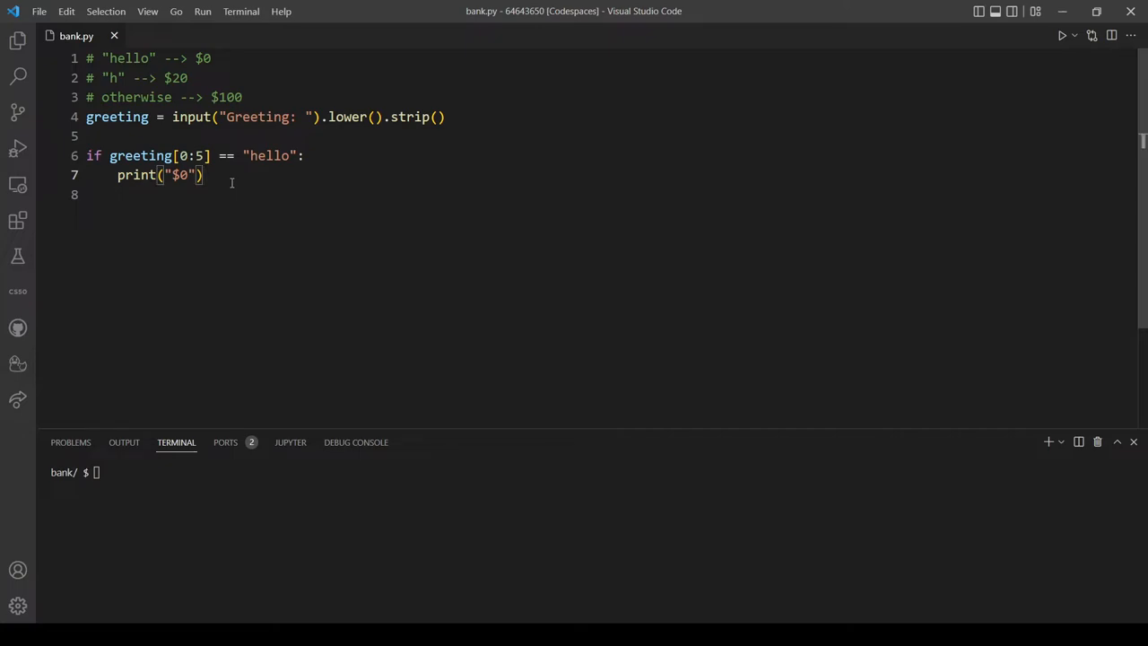
{"action": "type", "text": "el"}
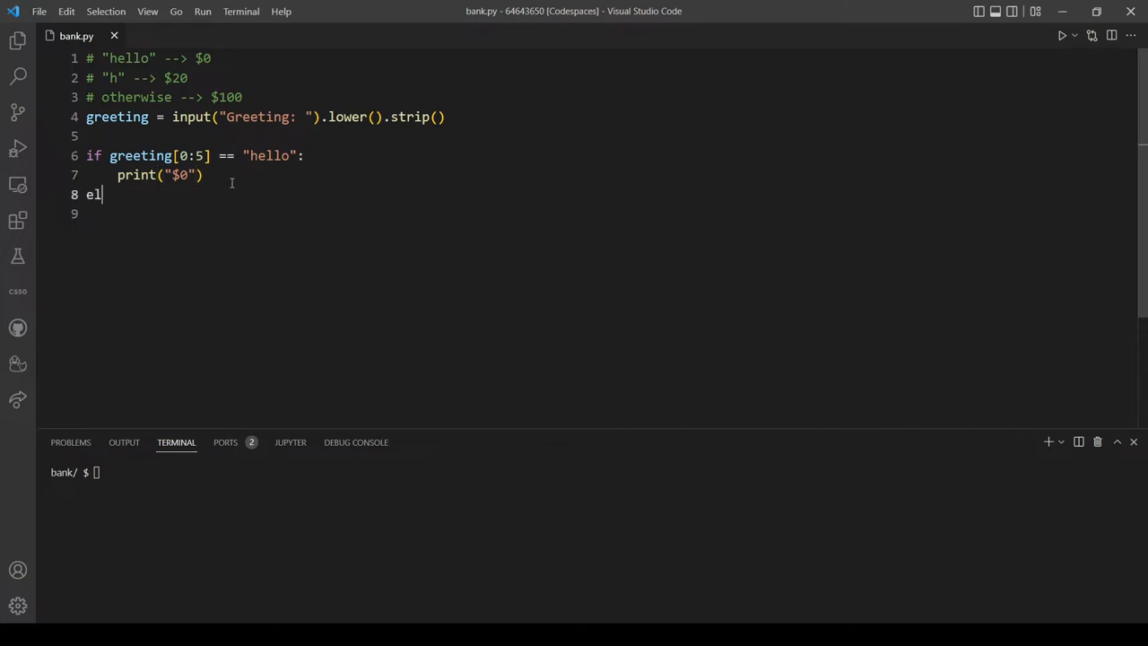
- Add elif greeting[0] == "h": printing "$20"
{"action": "type", "text": "if"}
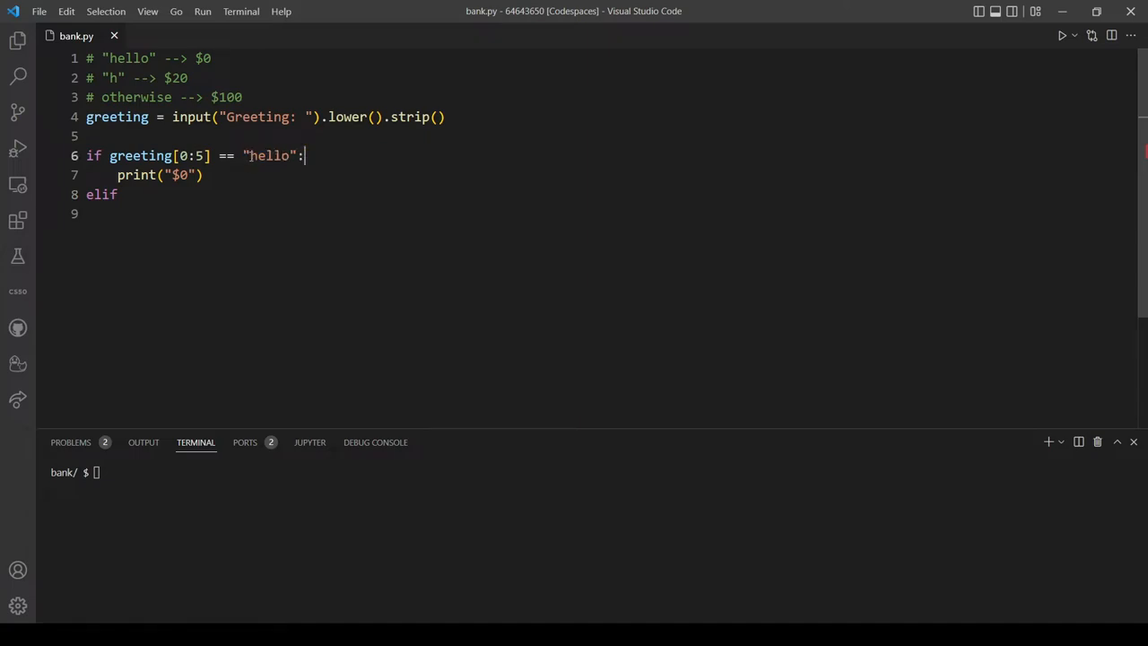
{"action": "double_click", "coordinate": [269, 156]}
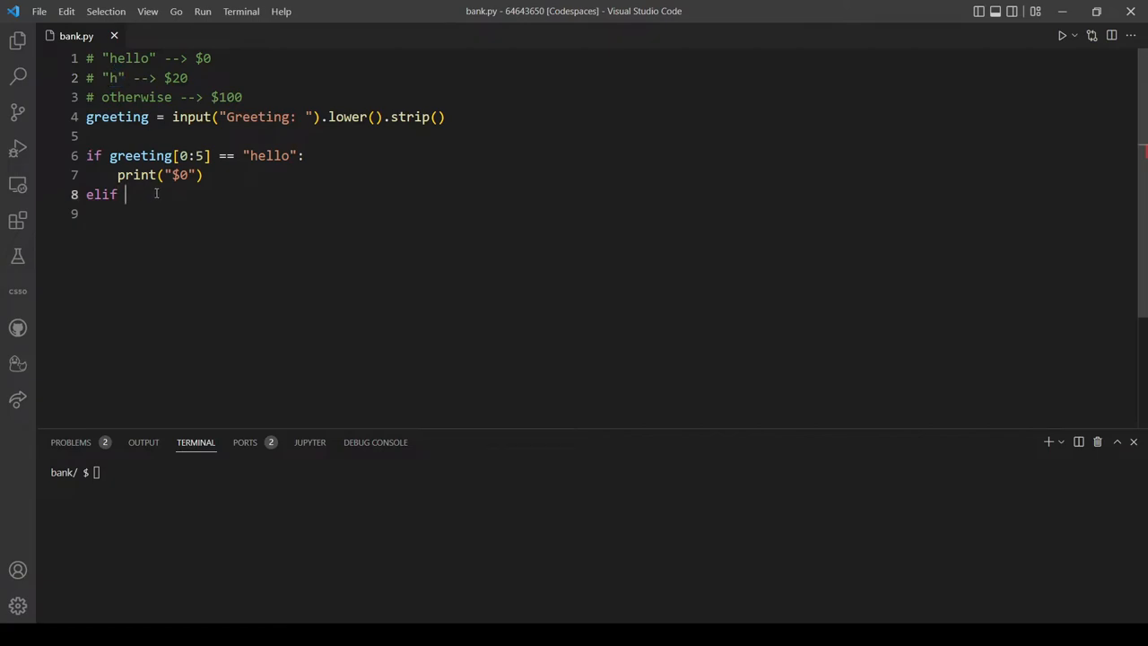
{"action": "type", "text": "greeting"}
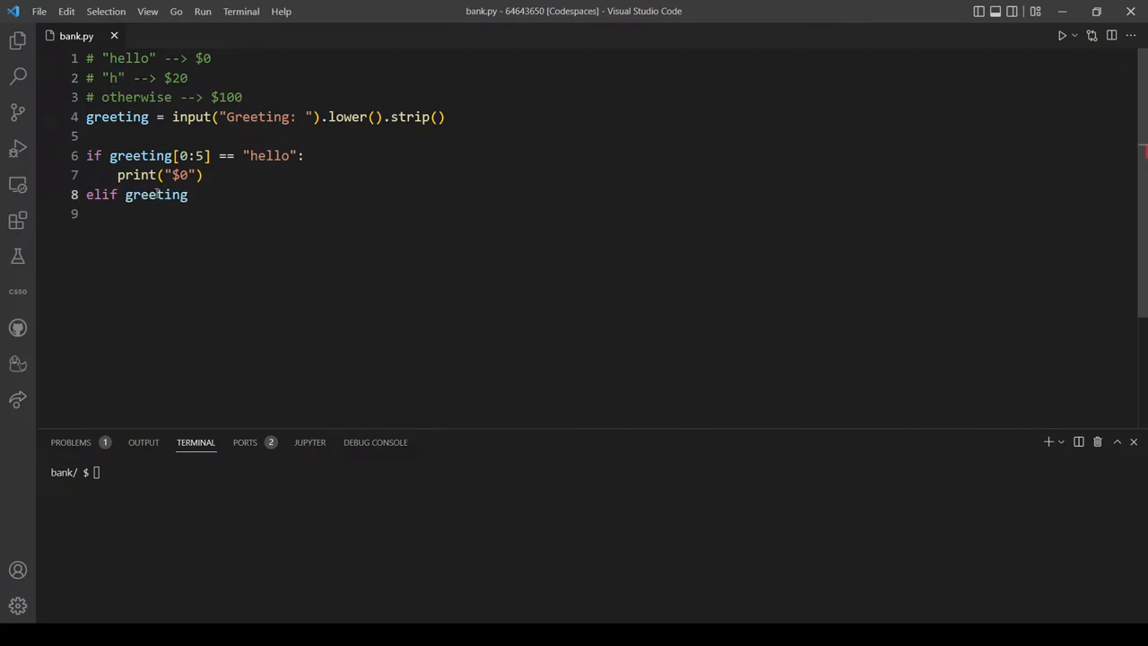
{"action": "type", "text": "[]"}
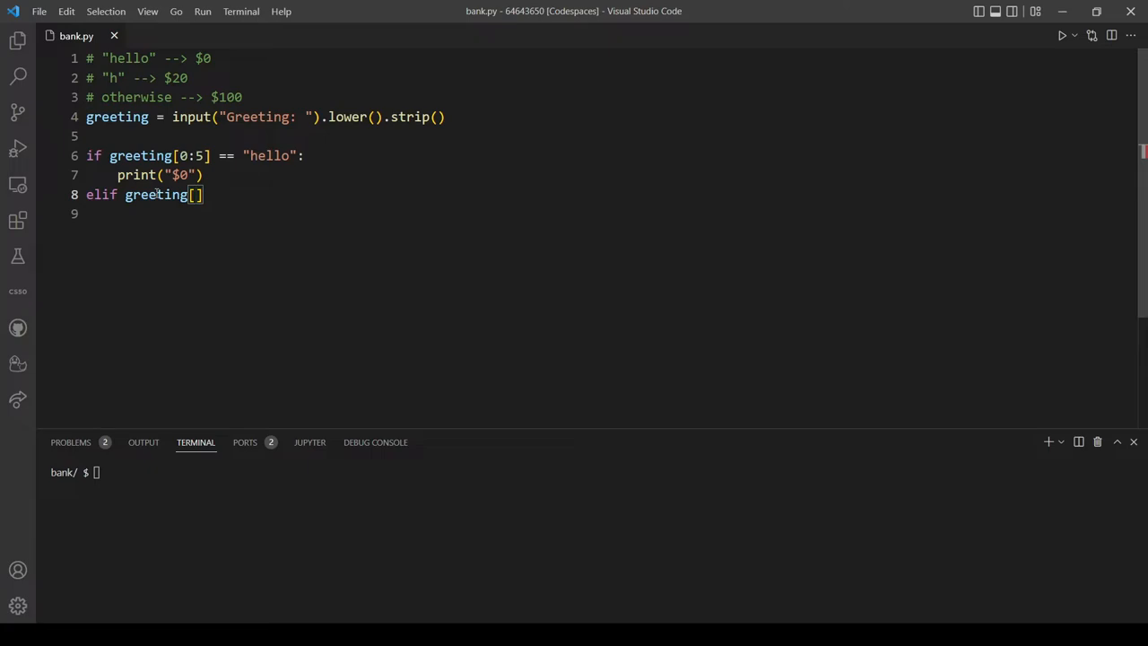
{"action": "type", "text": "0"}
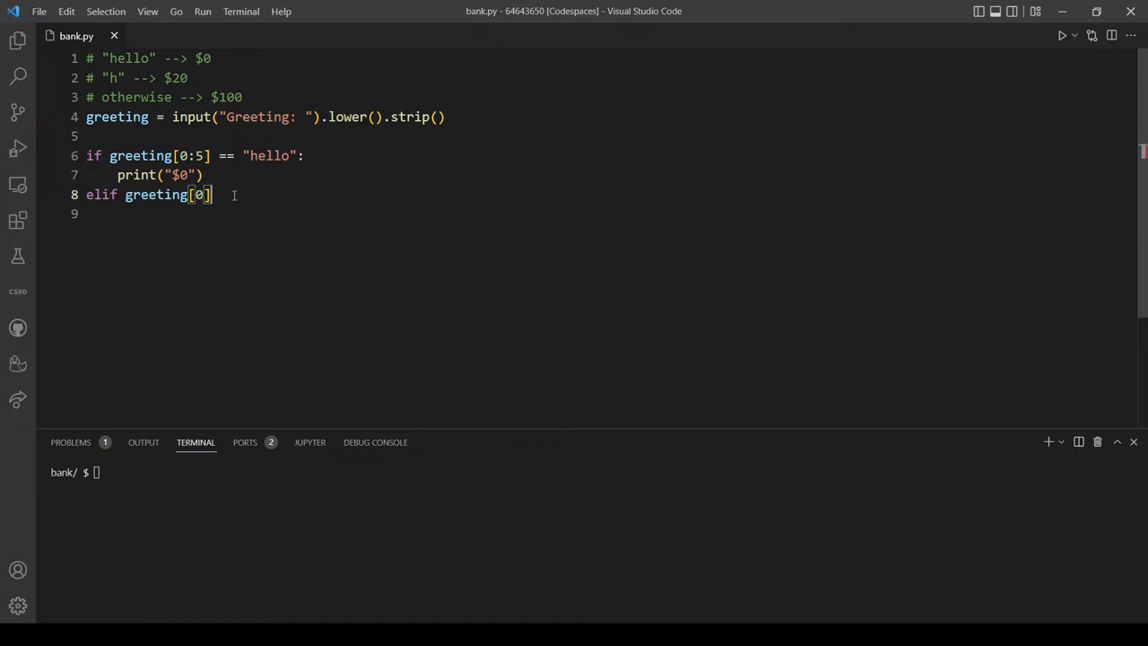
{"action": "type", "text": "=="}
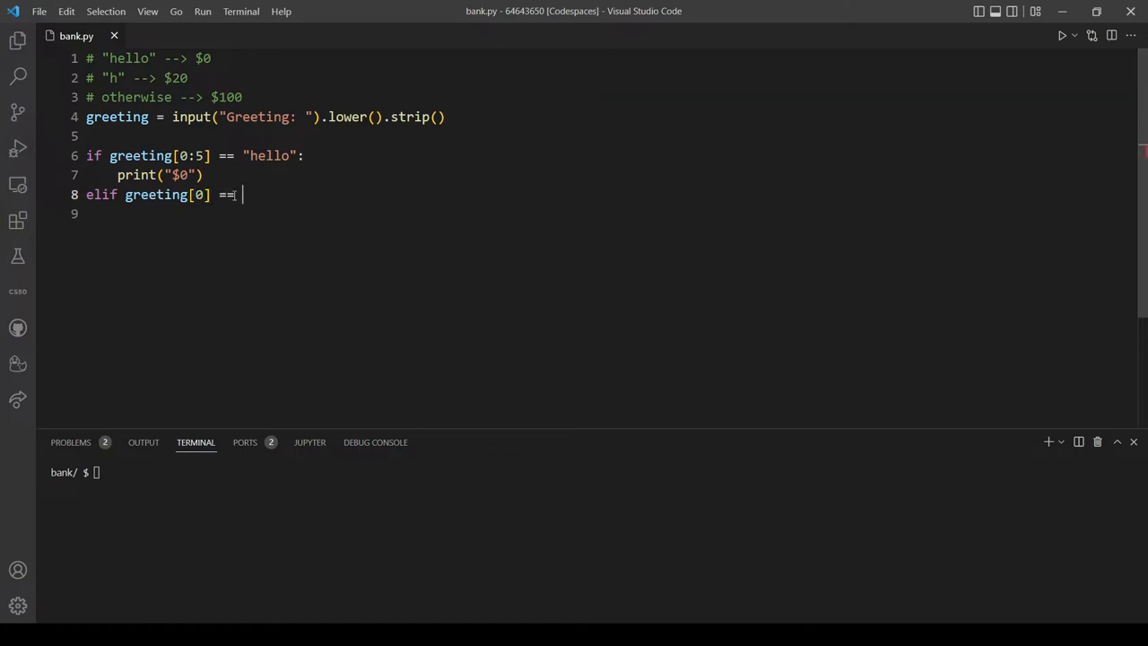
{"action": "type", "text": "\"h\""}
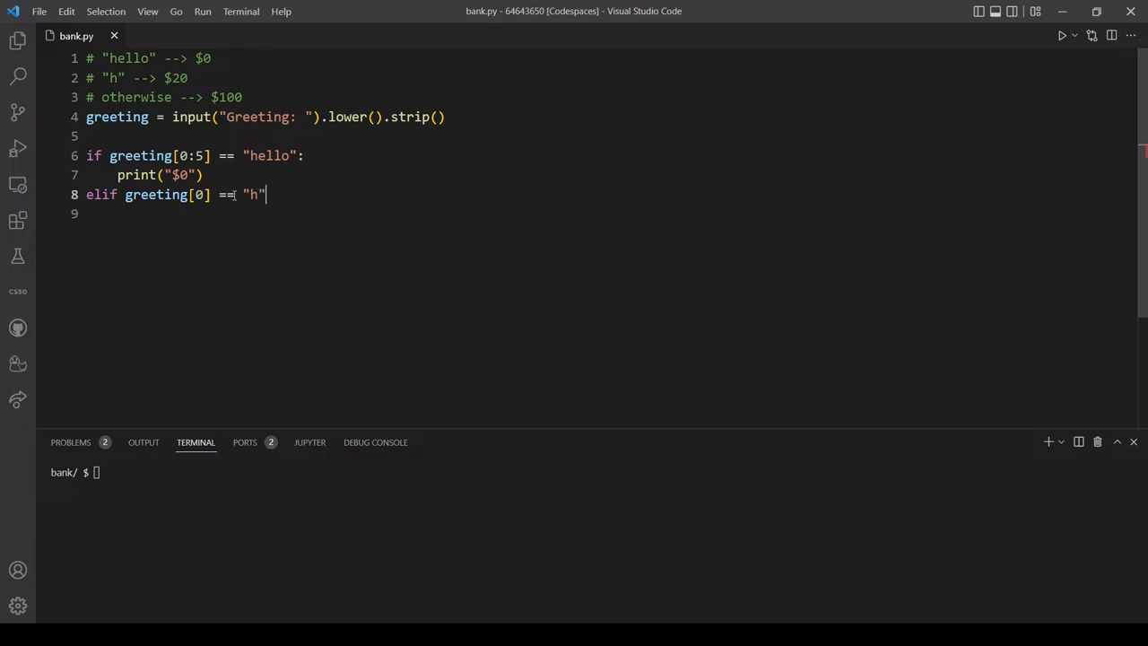
{"action": "type", "text": ":"}
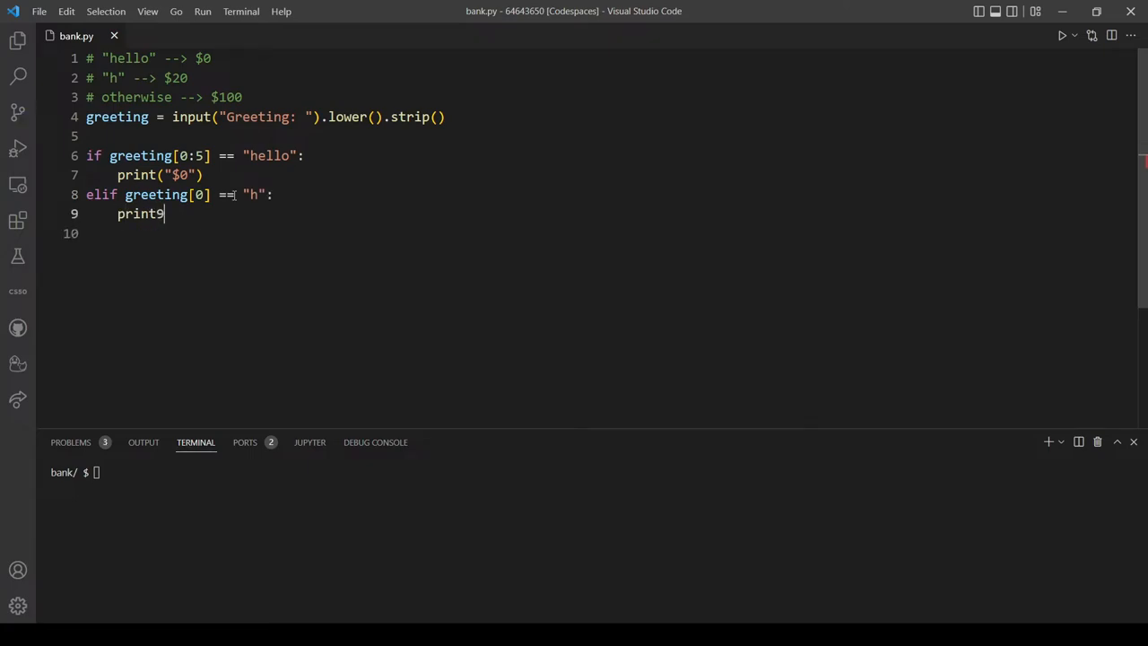
{"action": "type", "text": "(\""}
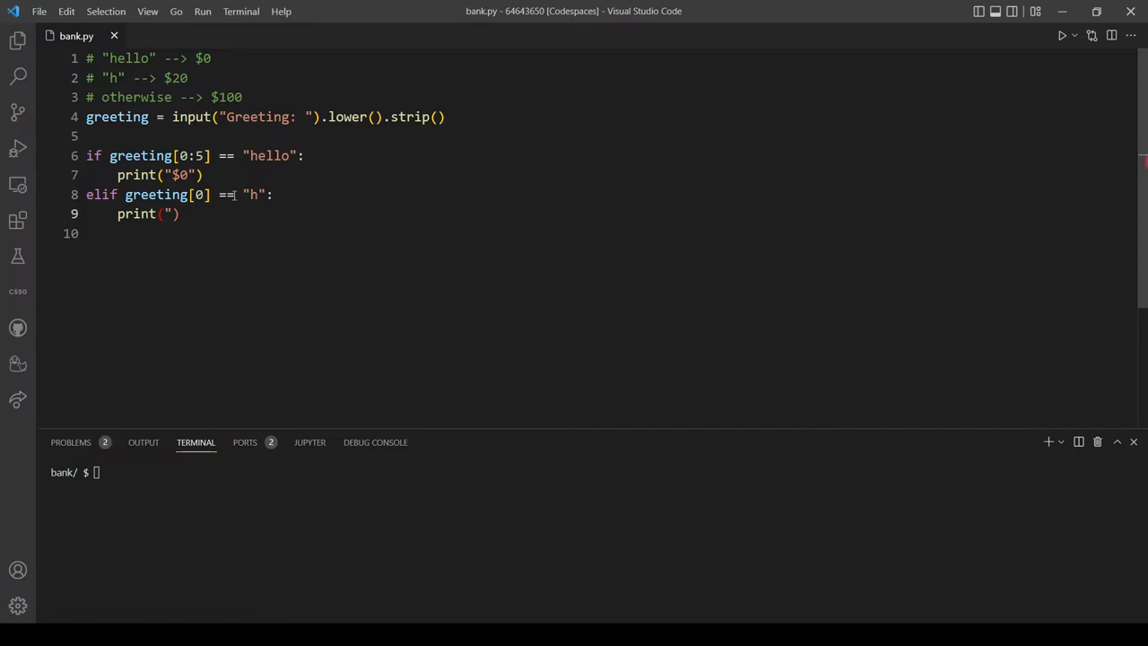
{"action": "type", "text": "$20"}
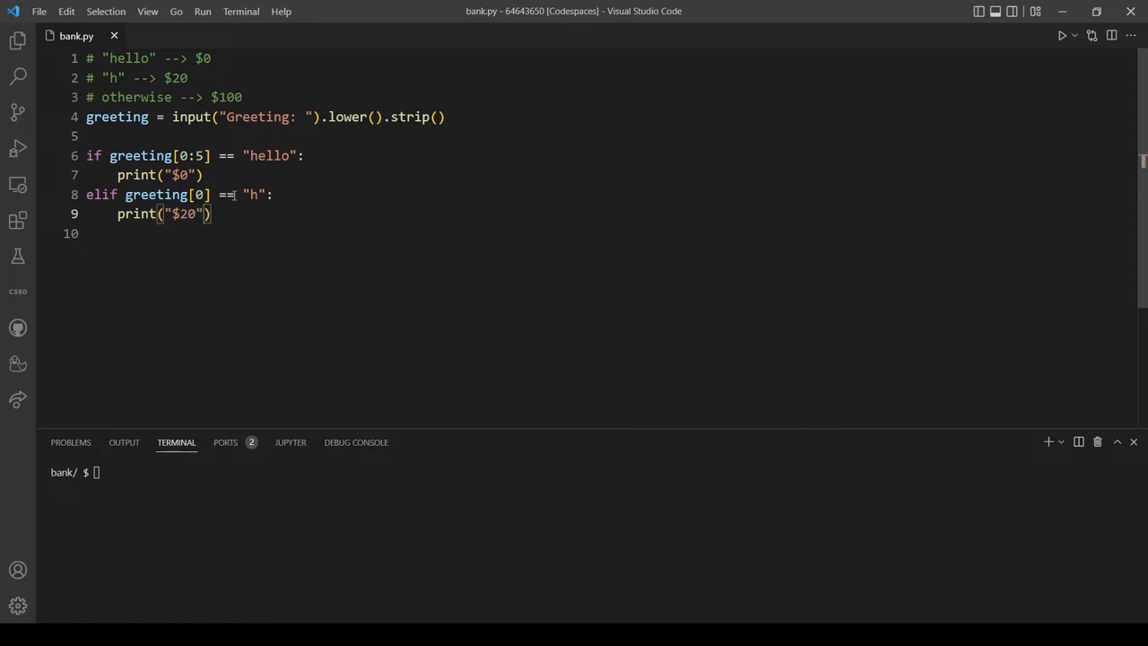
- Add an else: branch printing "$100"
{"action": "type", "text": "else:"}
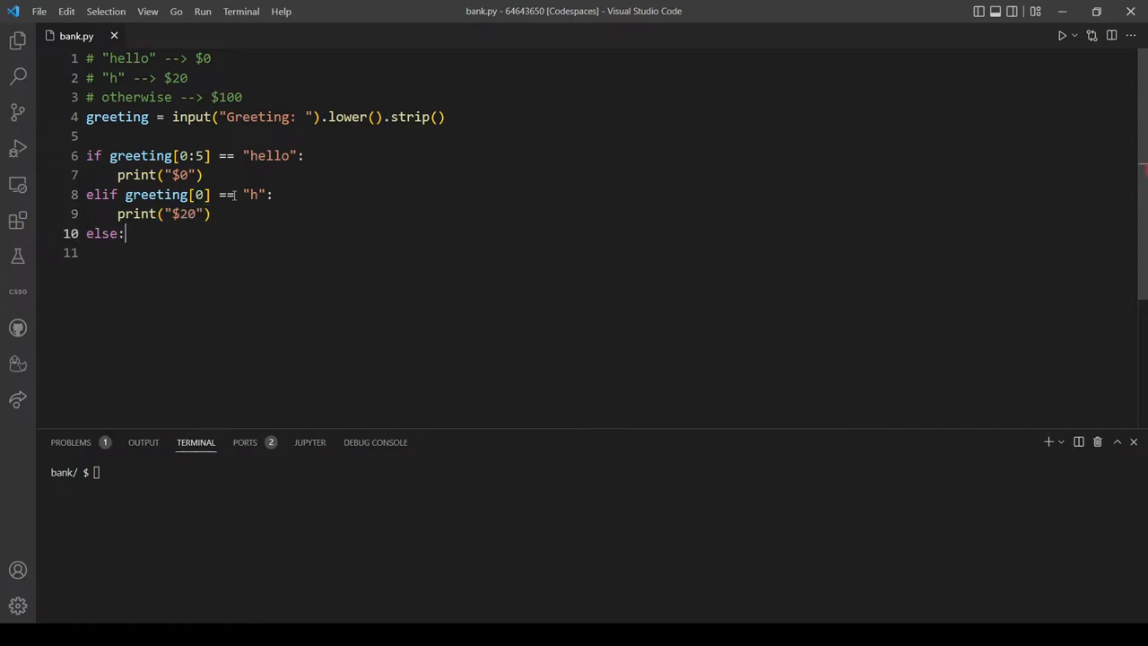
{"action": "type", "text": "print()"}
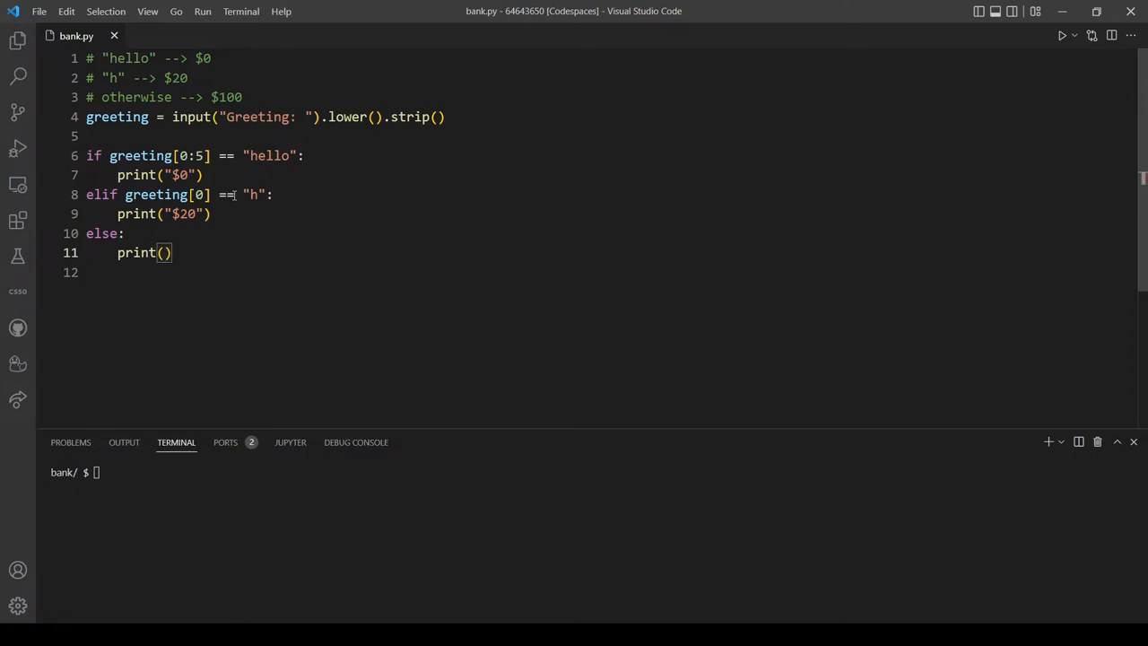
{"action": "type", "text": "\"$"}
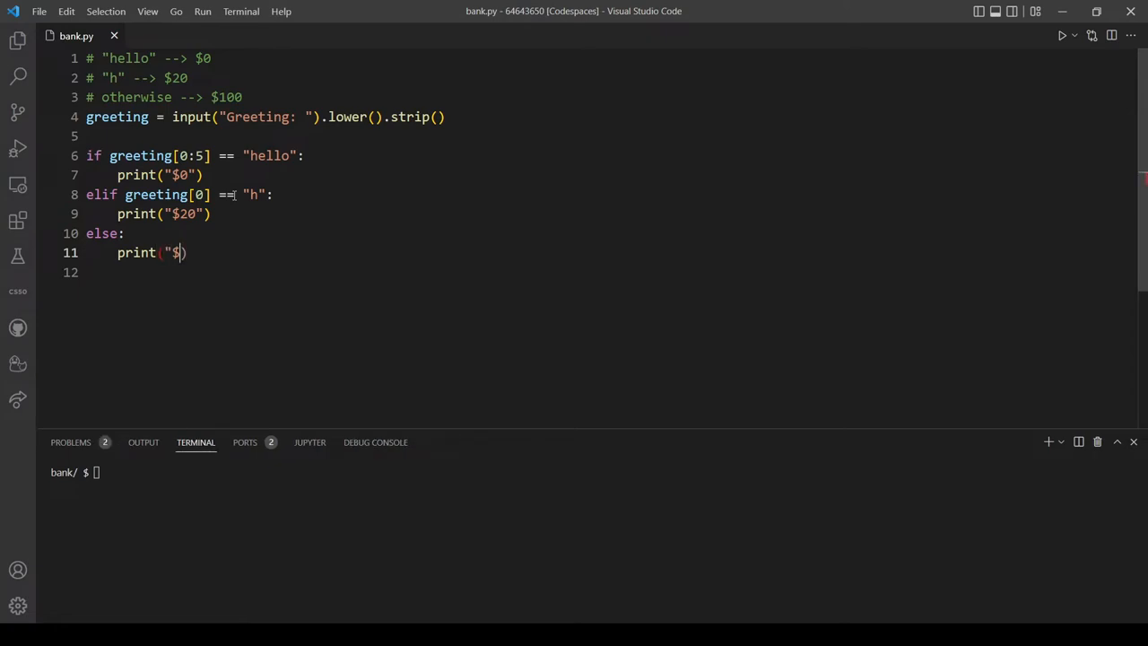
{"action": "type", "text": "100"}
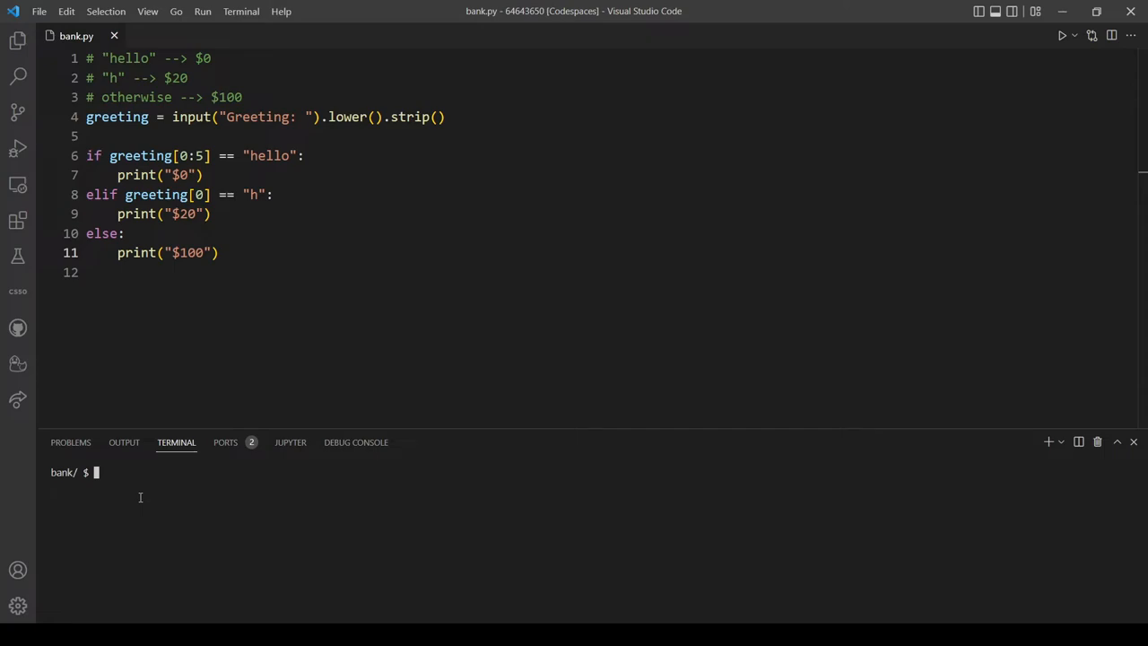
- Run python bank.py with the greeting "hello, world", getting $0
{"action": "type", "text": "python bank"}
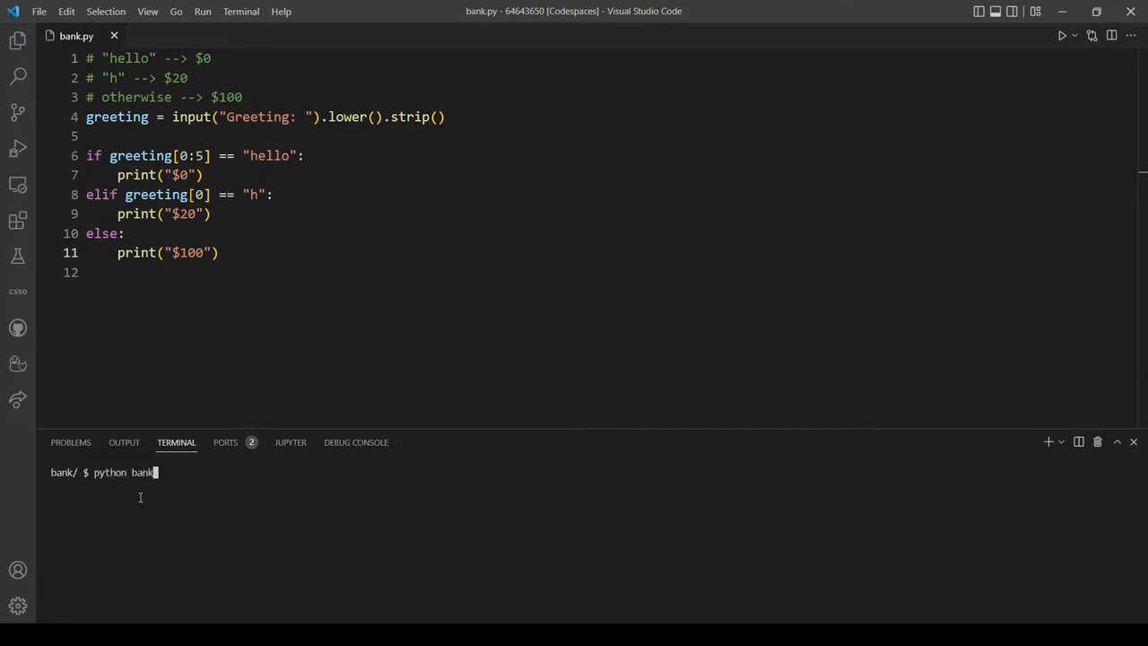
{"action": "key", "text": "Return"}
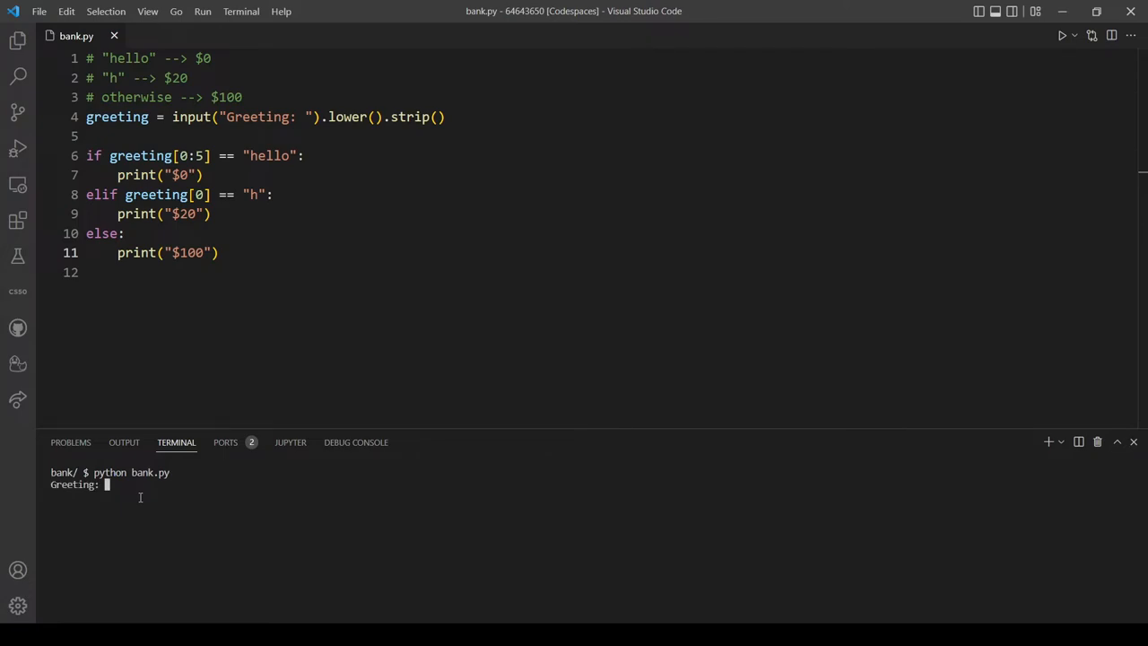
{"action": "type", "text": "hello, wor"}
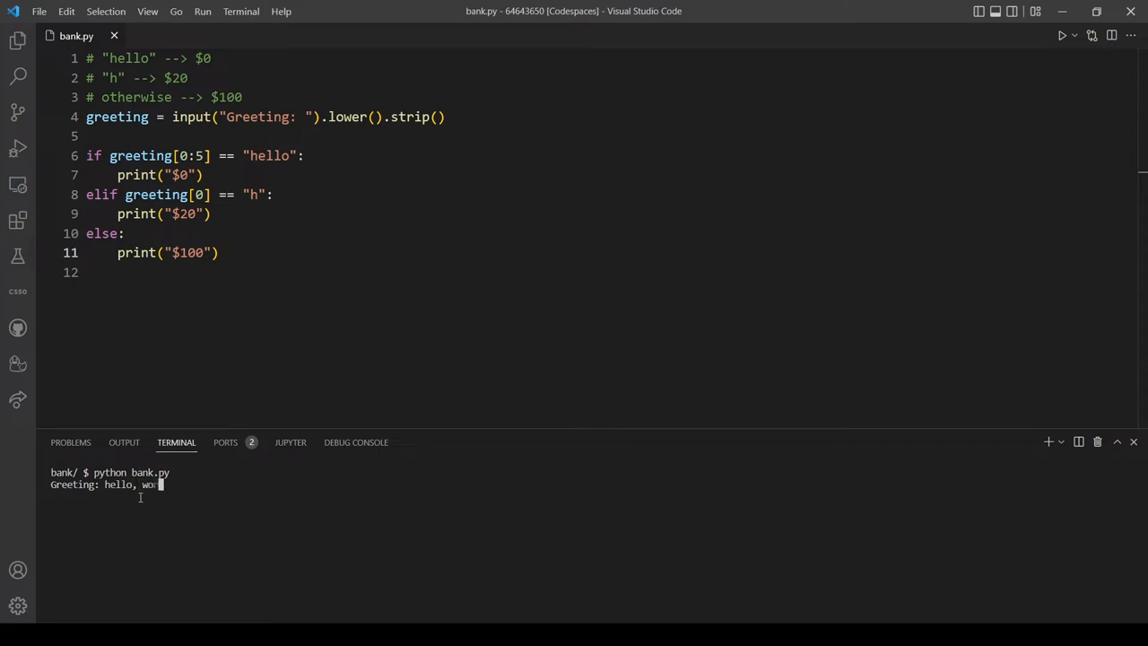
{"action": "type", "text": "rld"}
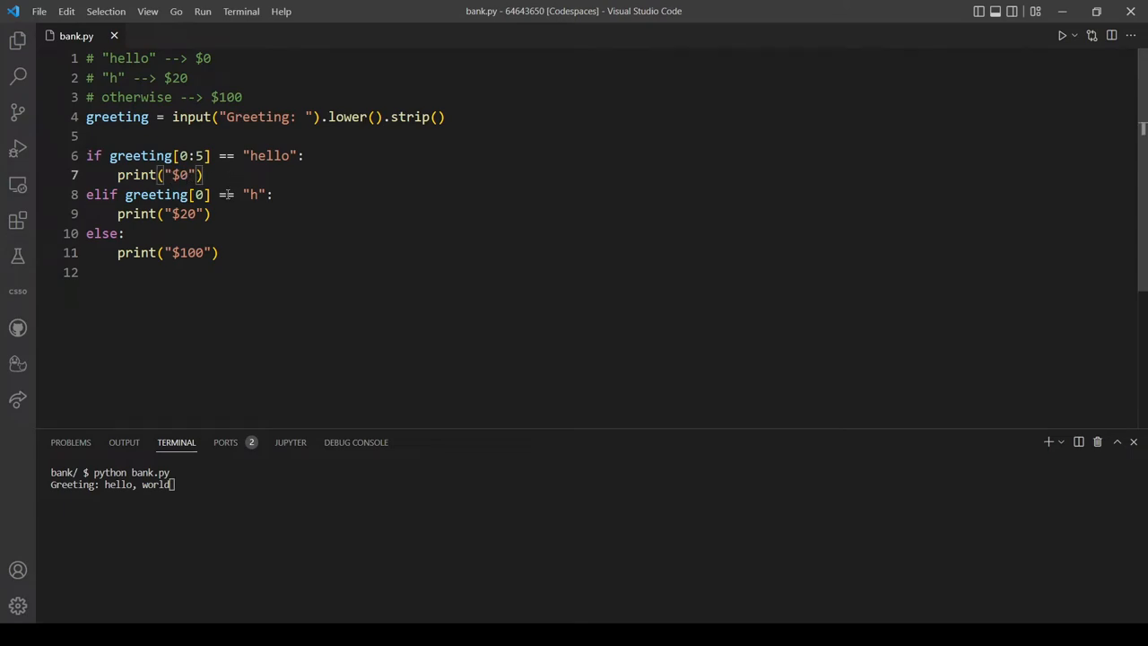
{"action": "key", "text": "Return"}
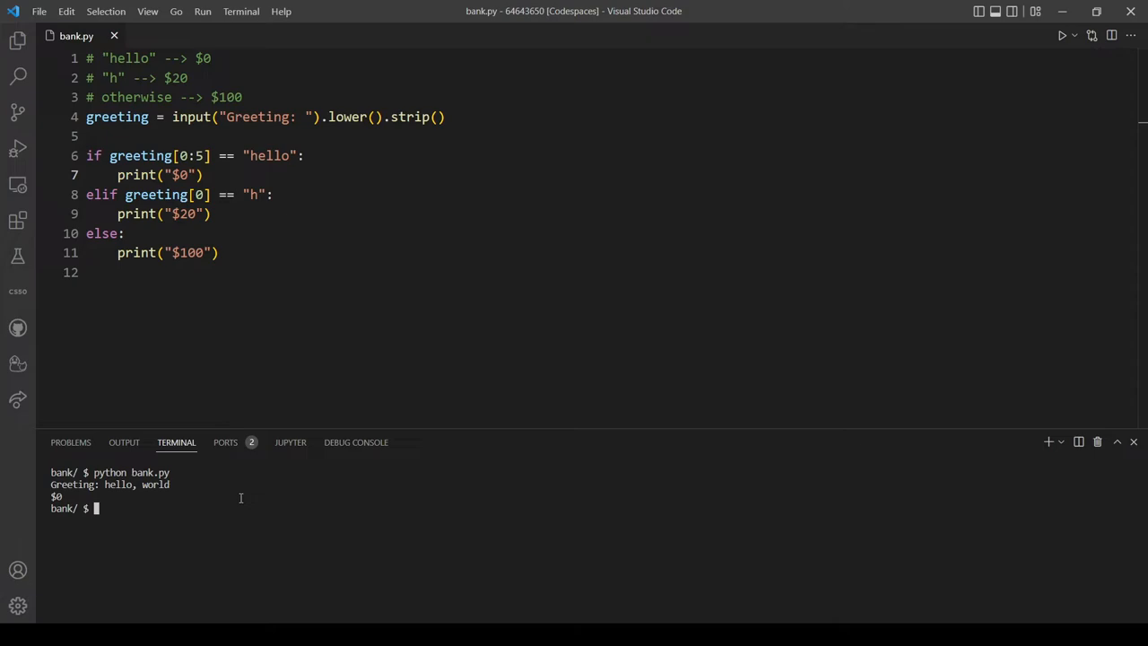
- Enter "heello, world" at the shell prompt, producing command not found
{"action": "type", "text": "hello"}
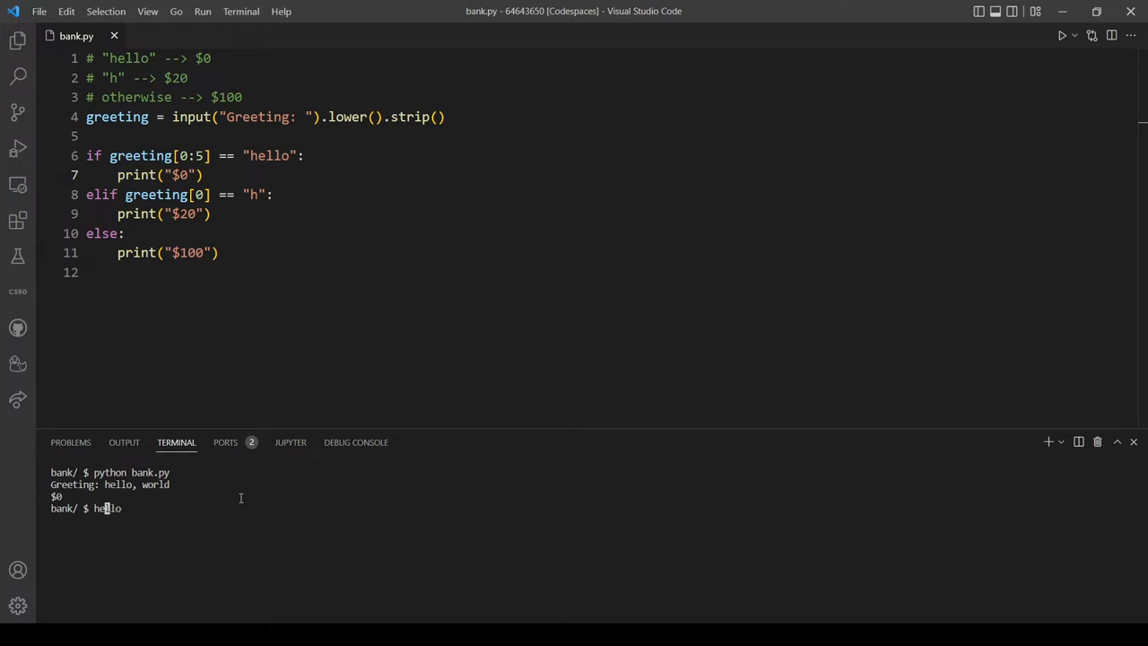
{"action": "type", "text": "e"}
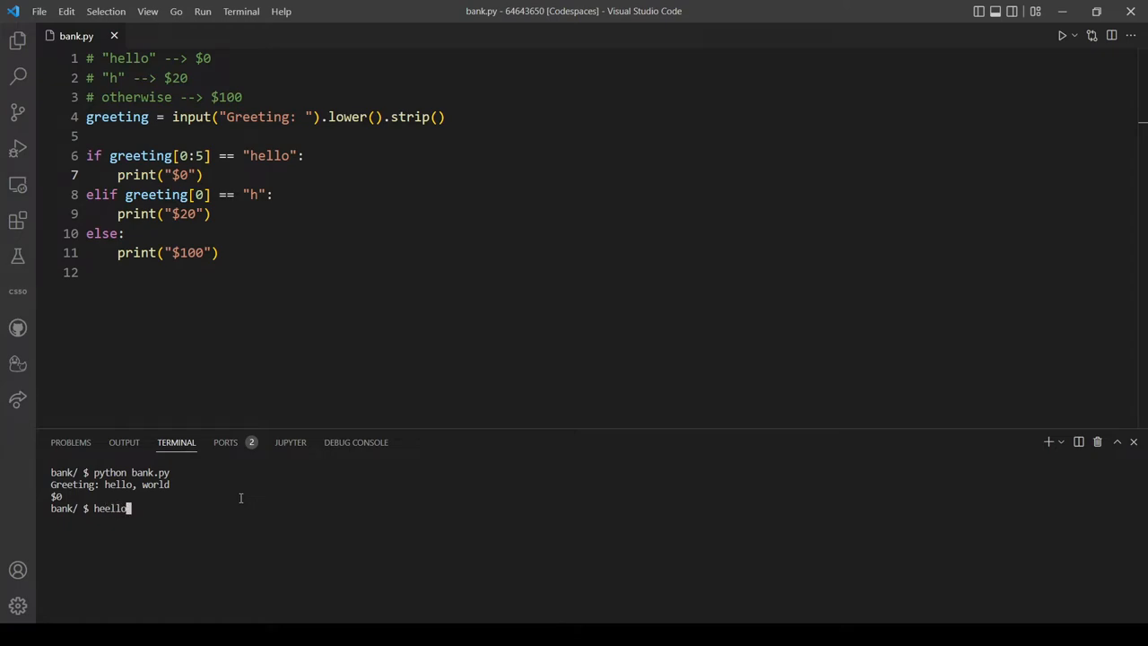
{"action": "type", "text": ", world"}
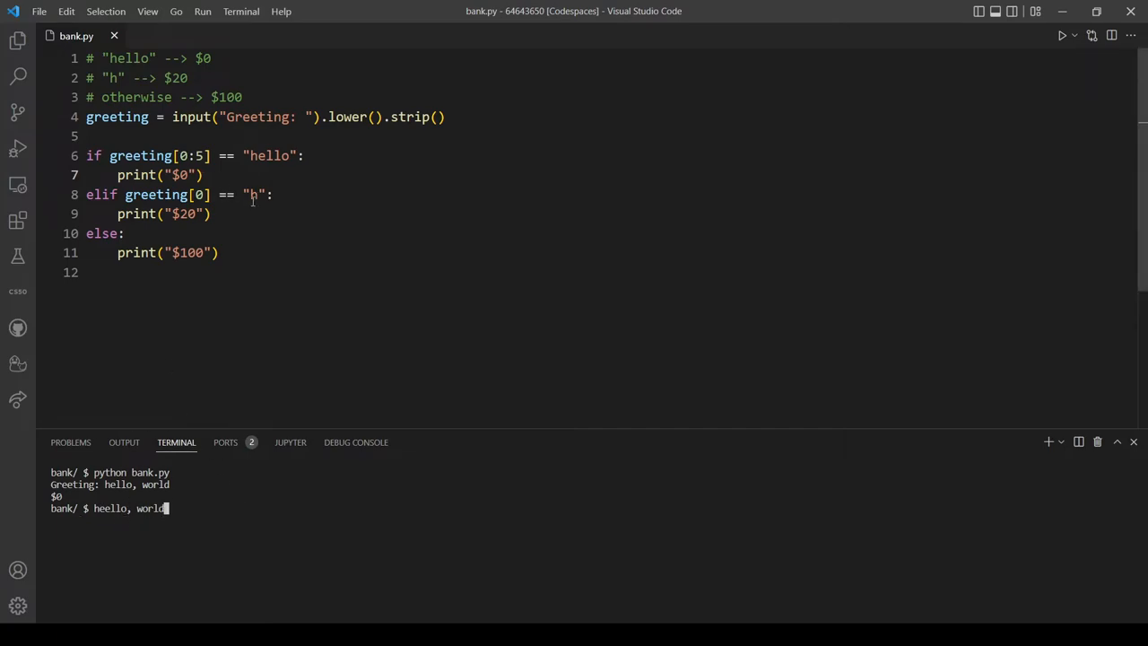
{"action": "double_click", "coordinate": [253, 195]}
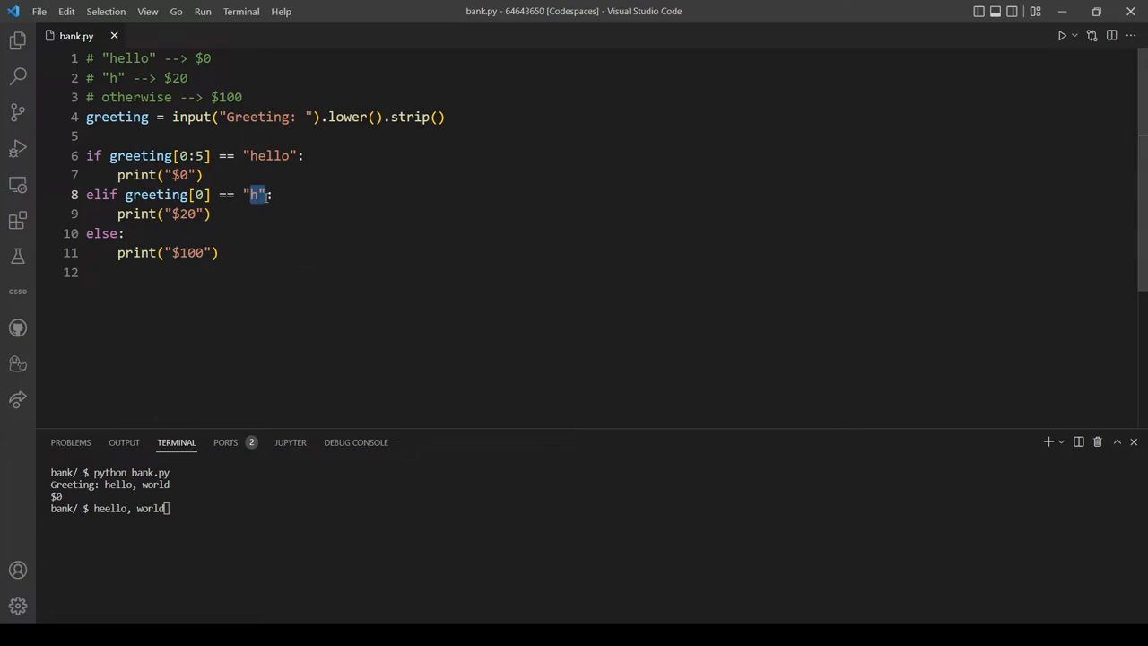
{"action": "left_click", "coordinate": [250, 155]}
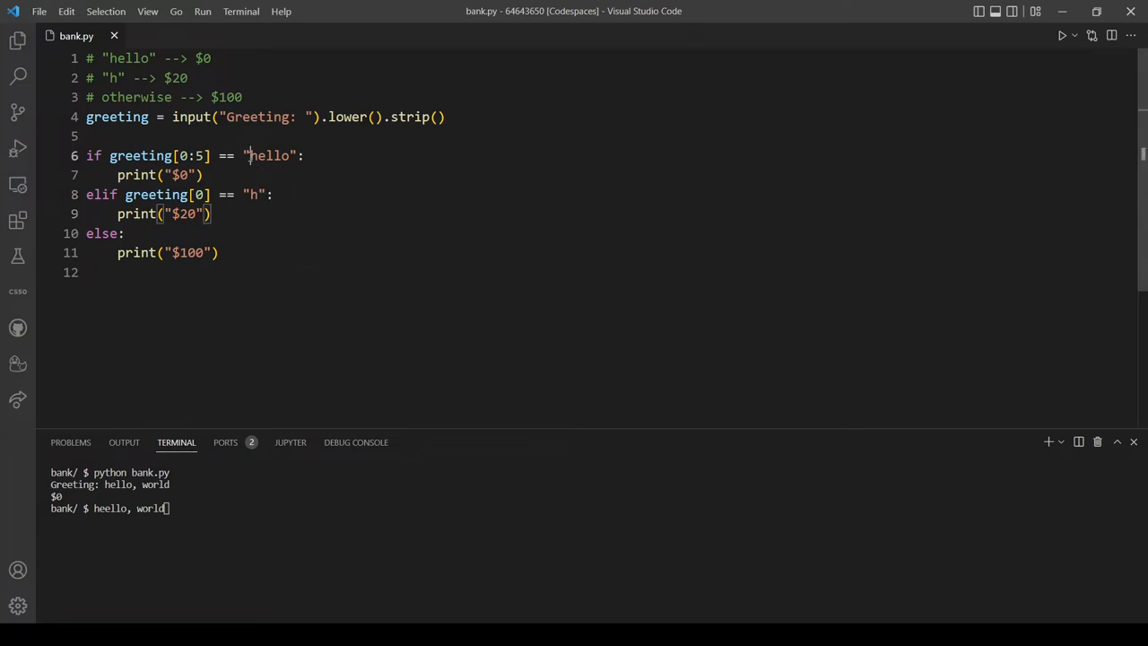
{"action": "key", "text": "Return"}
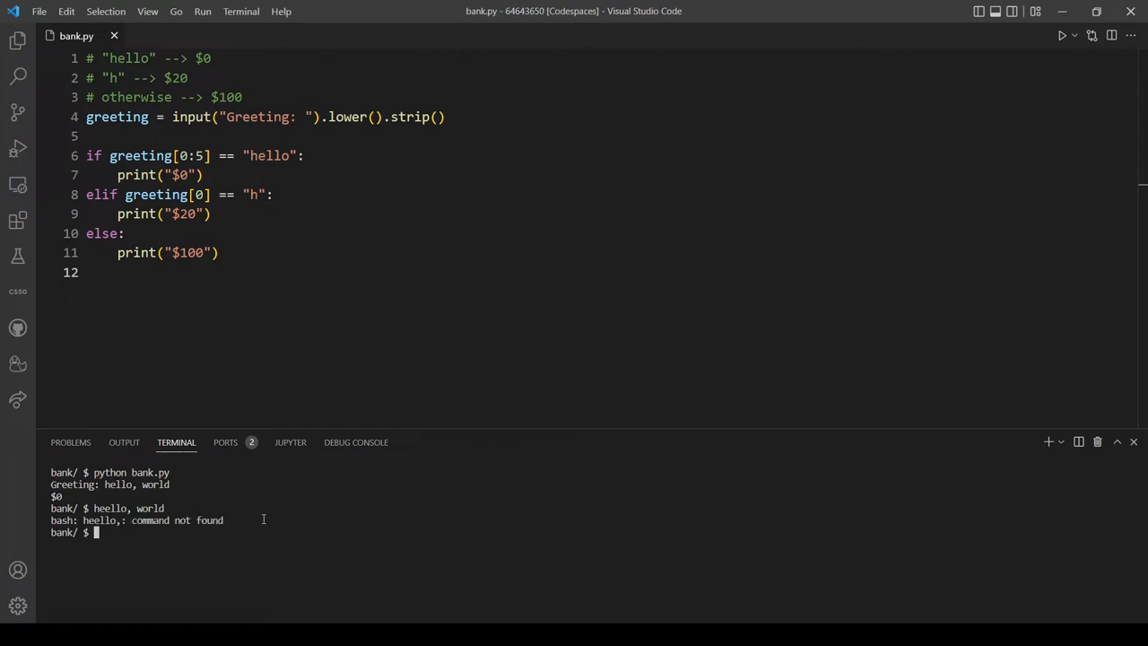
{"action": "mouse_move", "coordinate": [262, 535]}
{"action": "type", "text": "python bank.py"}
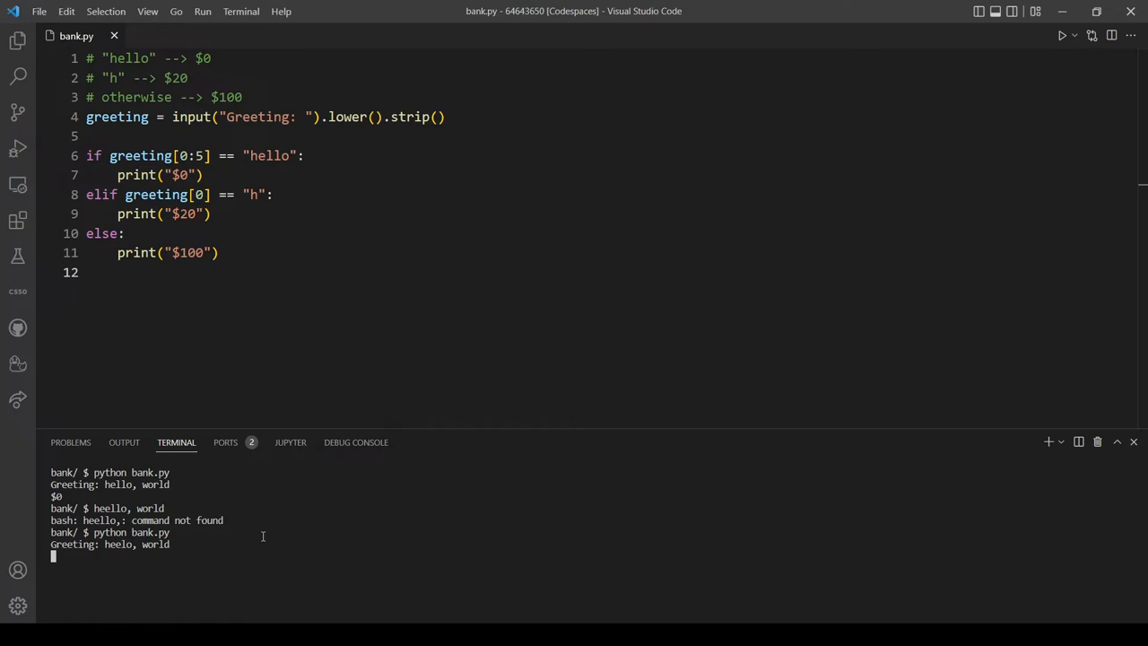
- Submit the greeting "heelo, world" to get $20, then rerun bank.py
{"action": "key", "text": "Return"}
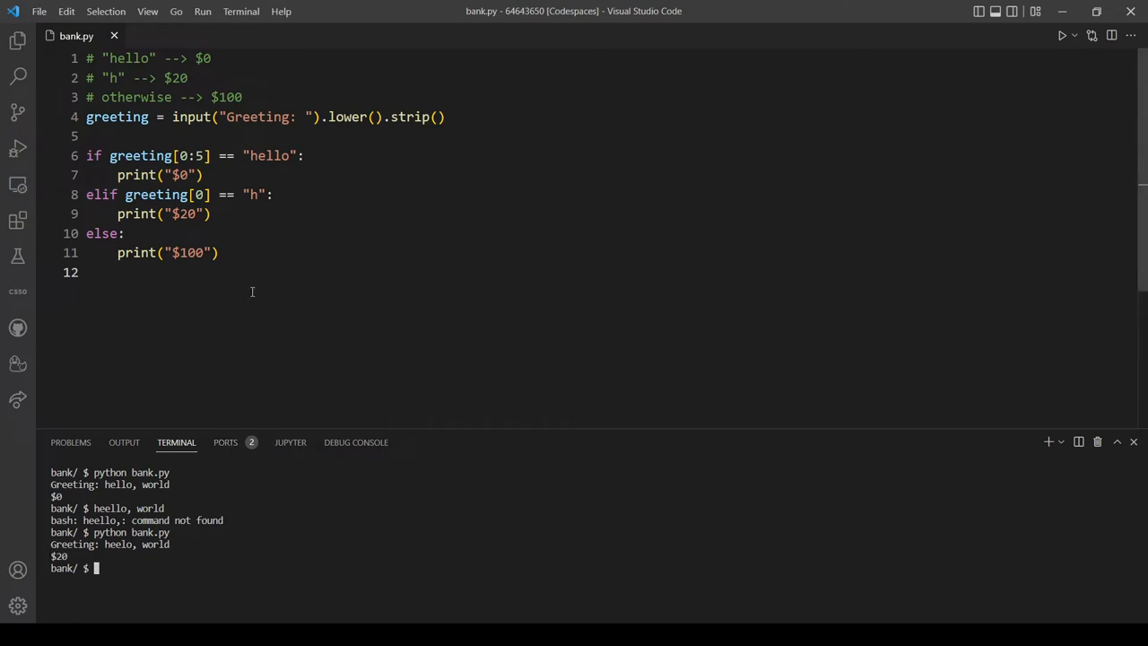
{"action": "mouse_move", "coordinate": [252, 556]}
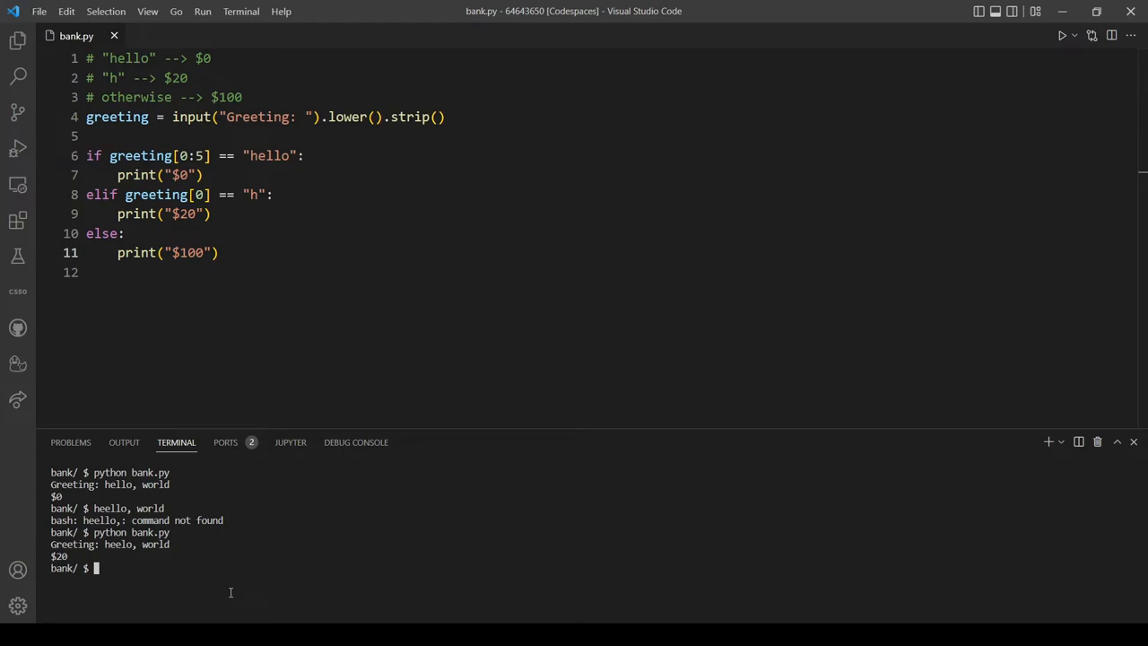
{"action": "key", "text": "Return"}
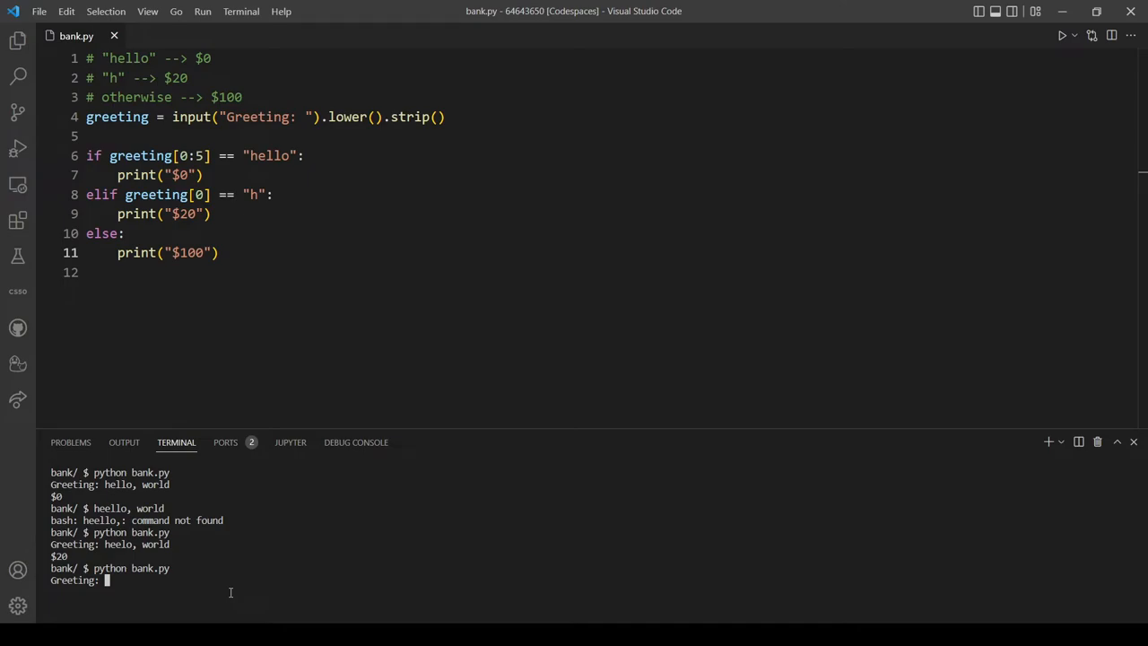
- Enter the greeting "thanks" and get $100
{"action": "type", "text": "thanks"}
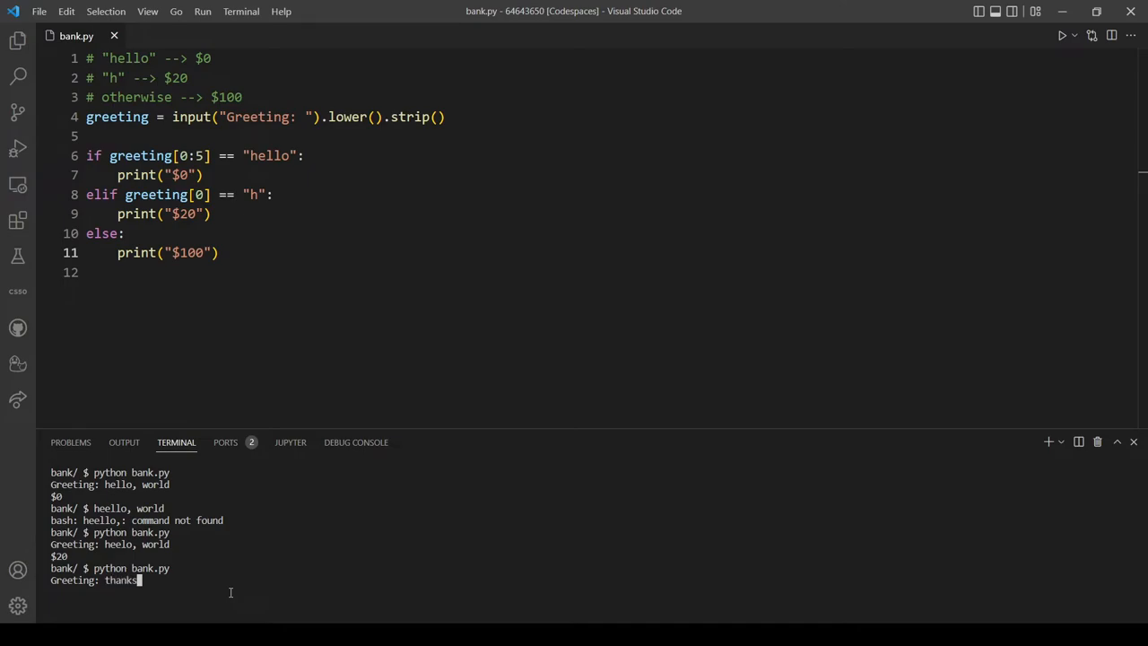
{"action": "key", "text": "Return"}
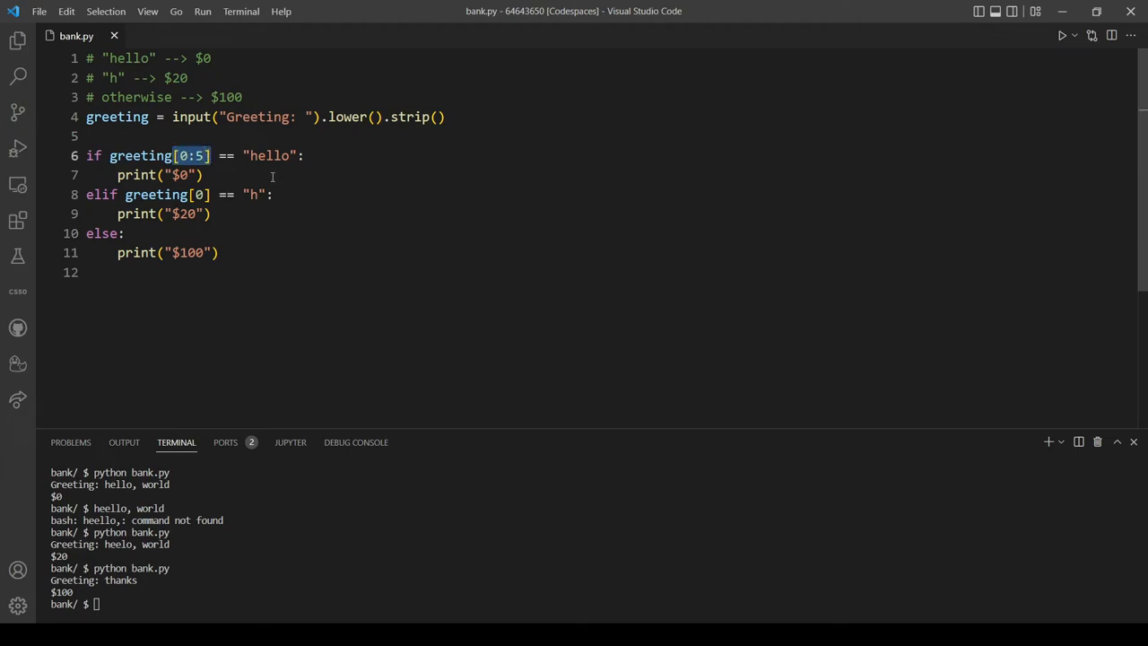
{"action": "double_click", "coordinate": [410, 116]}
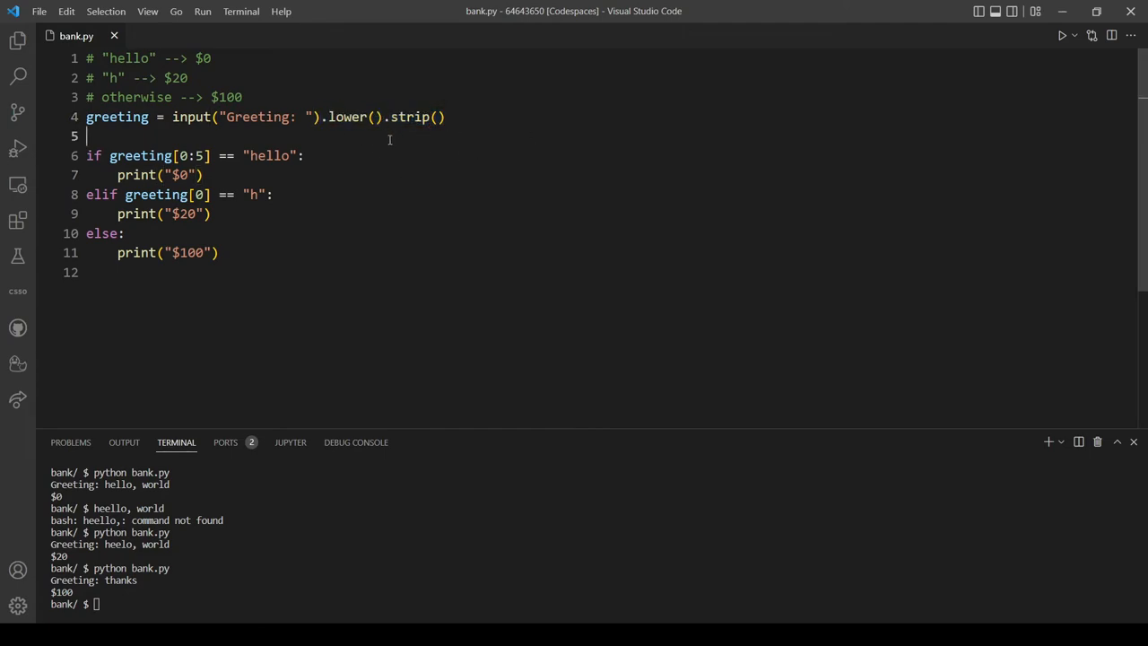
{"action": "double_click", "coordinate": [345, 117]}
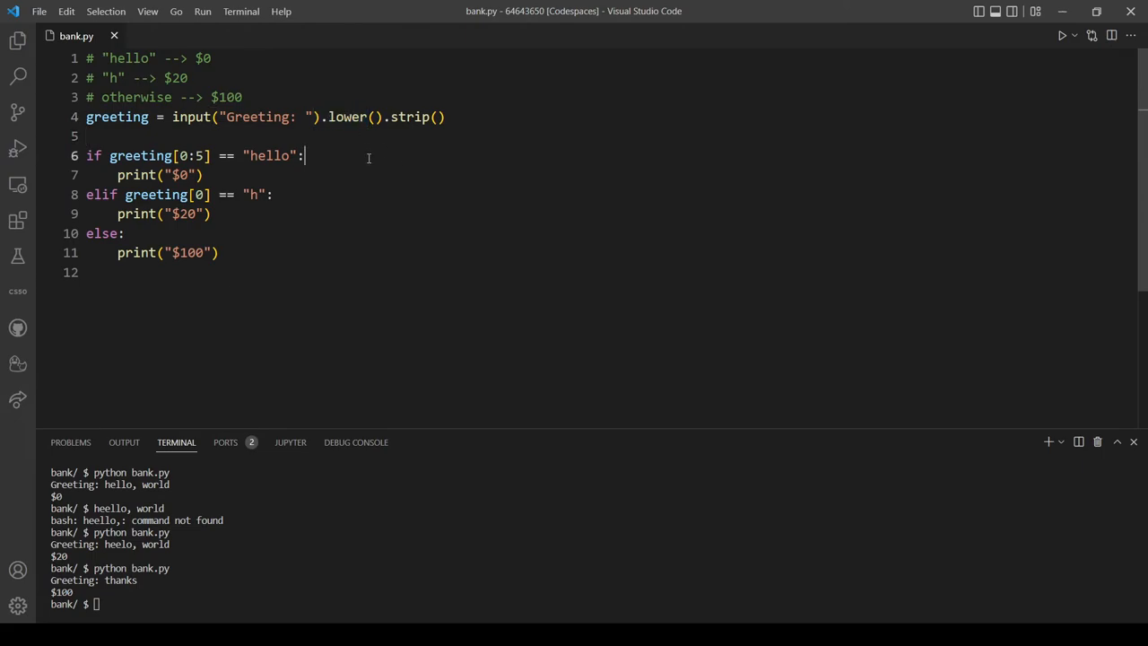
{"action": "double_click", "coordinate": [348, 117]}
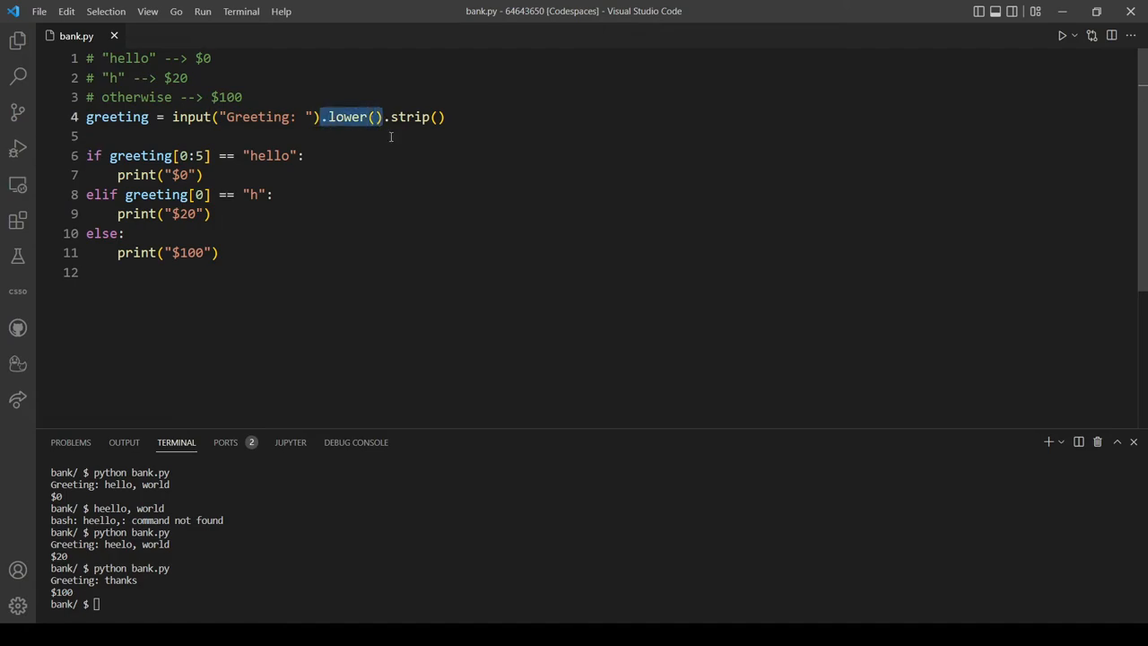
{"action": "left_click", "coordinate": [304, 155]}
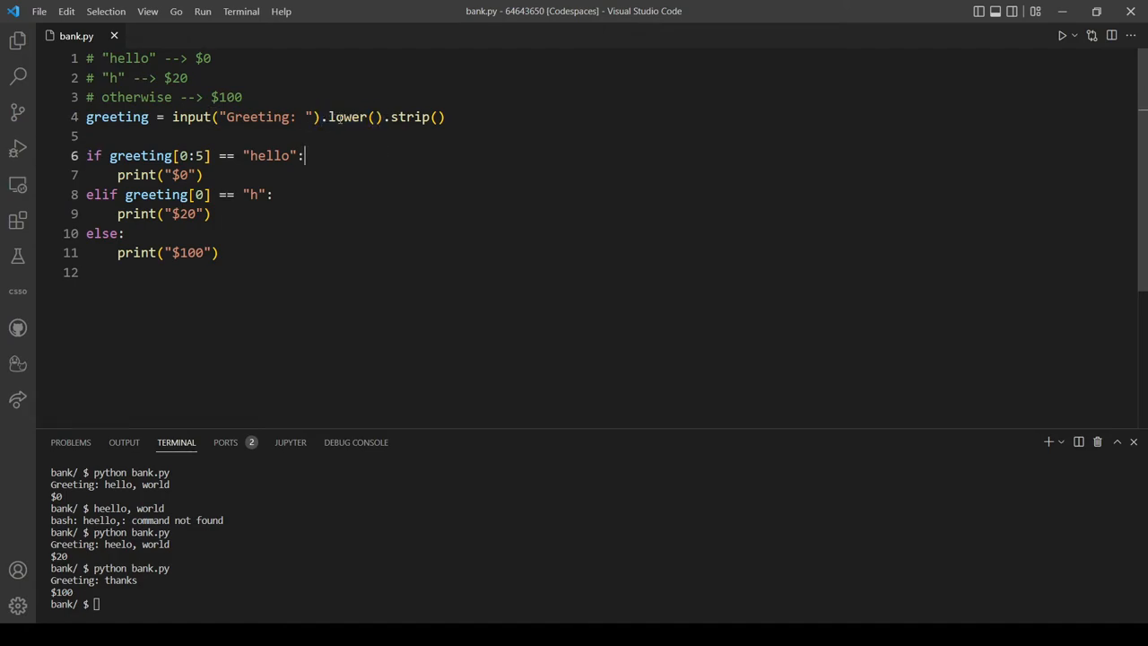
{"action": "left_click", "coordinate": [86, 135]}
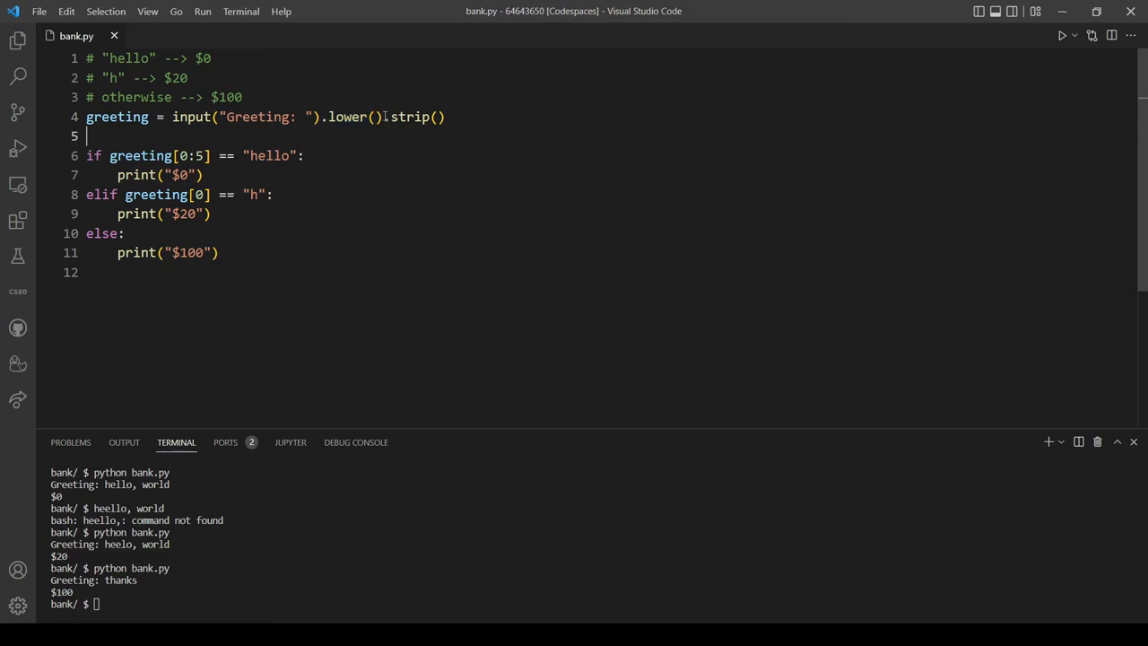
{"action": "double_click", "coordinate": [411, 116]}
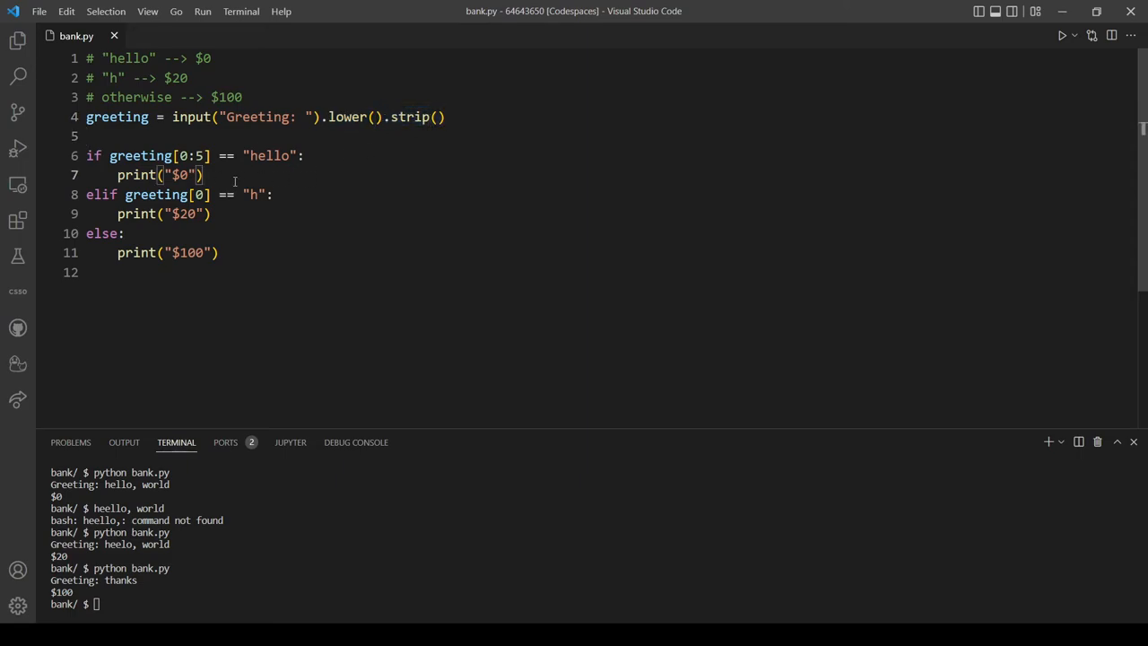
{"action": "mouse_move", "coordinate": [236, 213]}
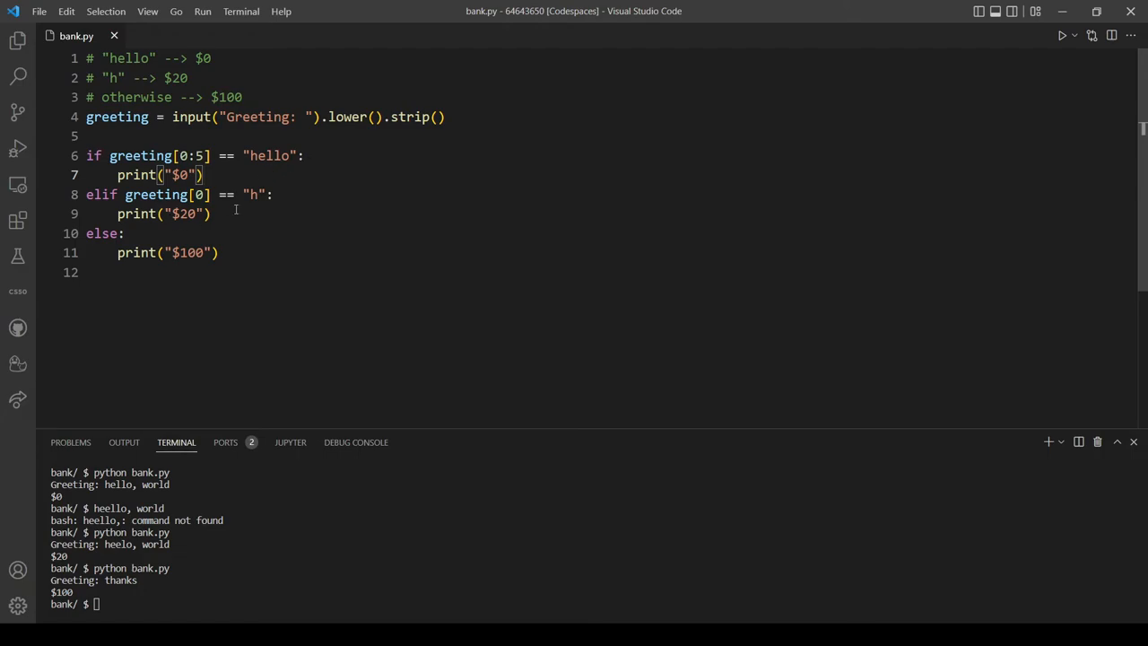
- Clear the terminal and run check50 cs50/problems/2022/python/bank
{"action": "type", "text": "p"}
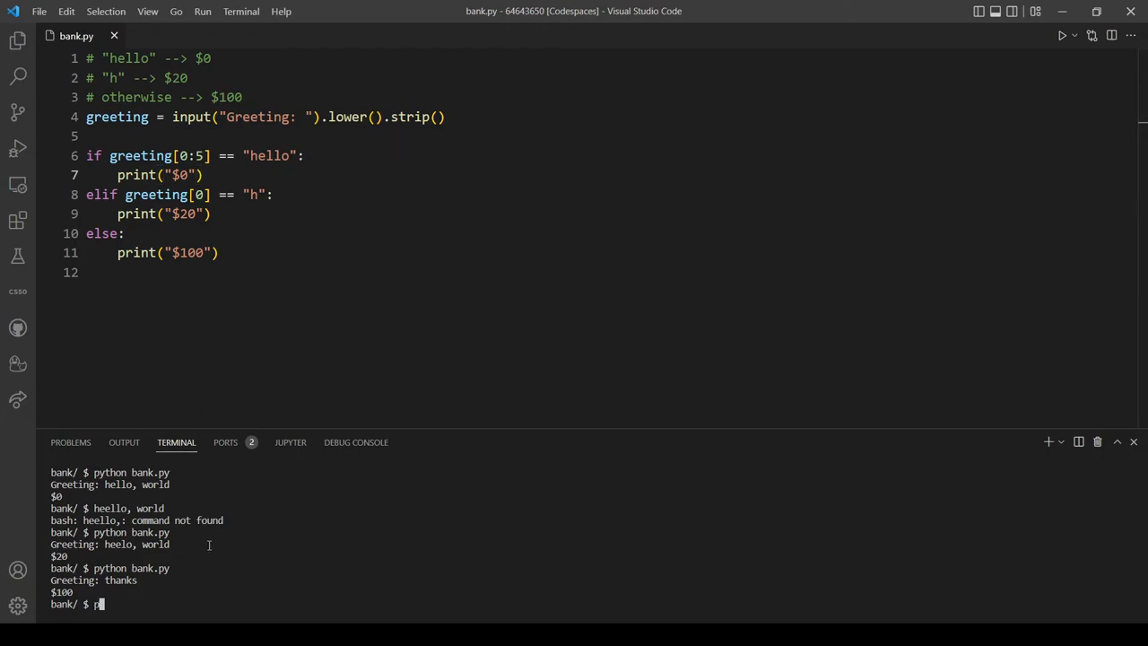
{"action": "type", "text": "clear"}
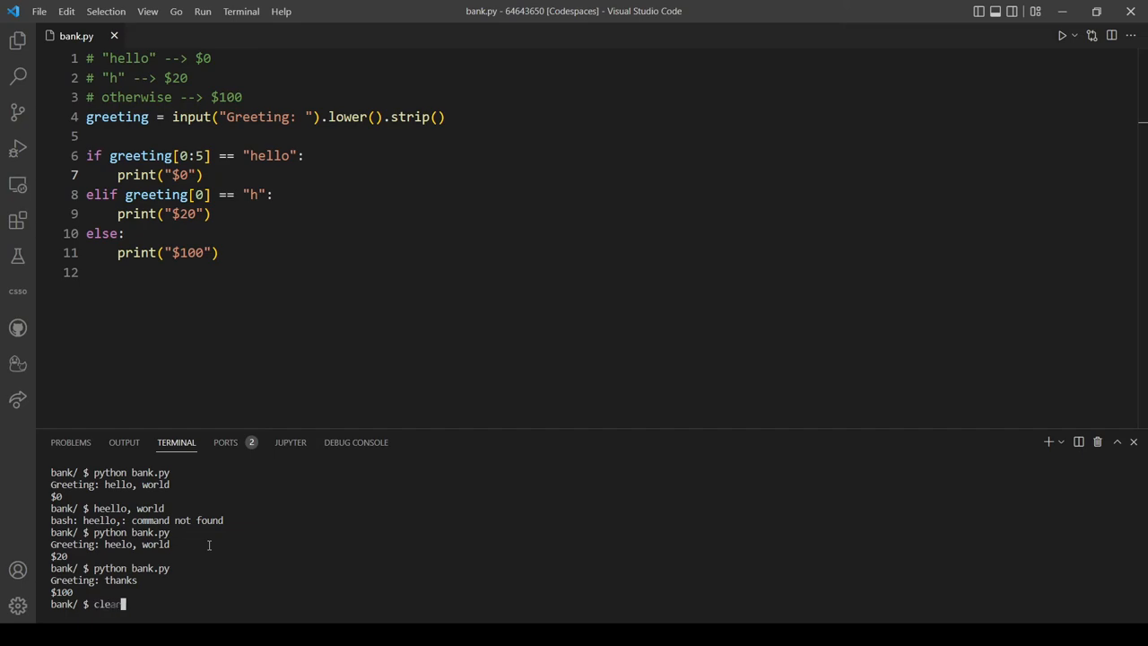
{"action": "key", "text": "Return"}
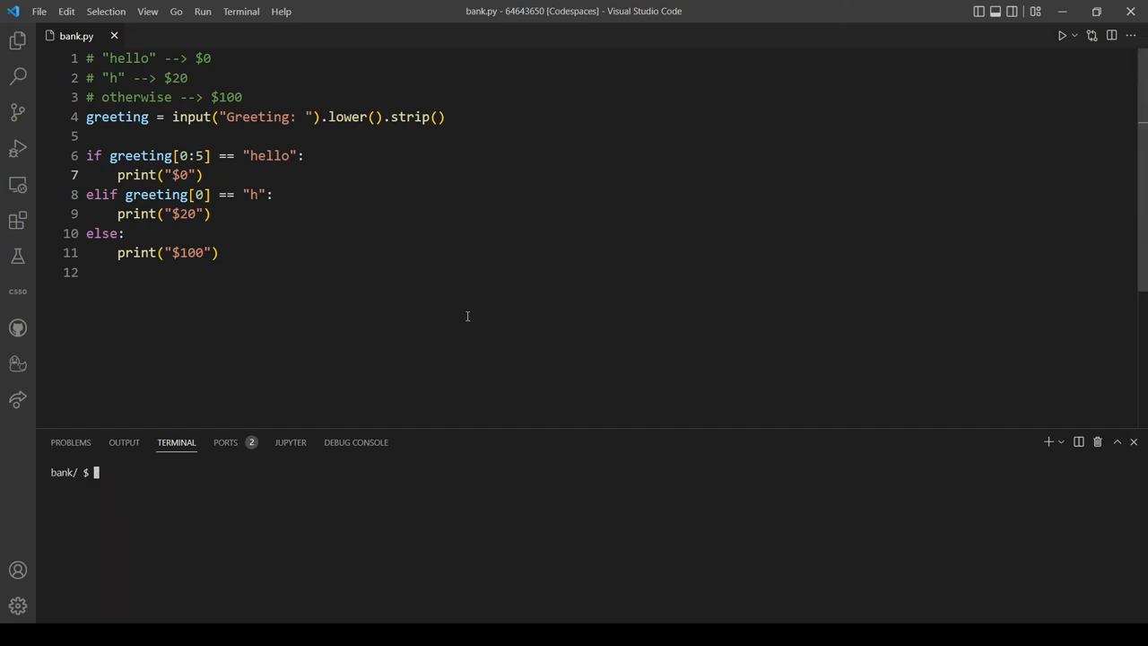
{"action": "type", "text": "check50 cs50/problems/2022/python/bank"}
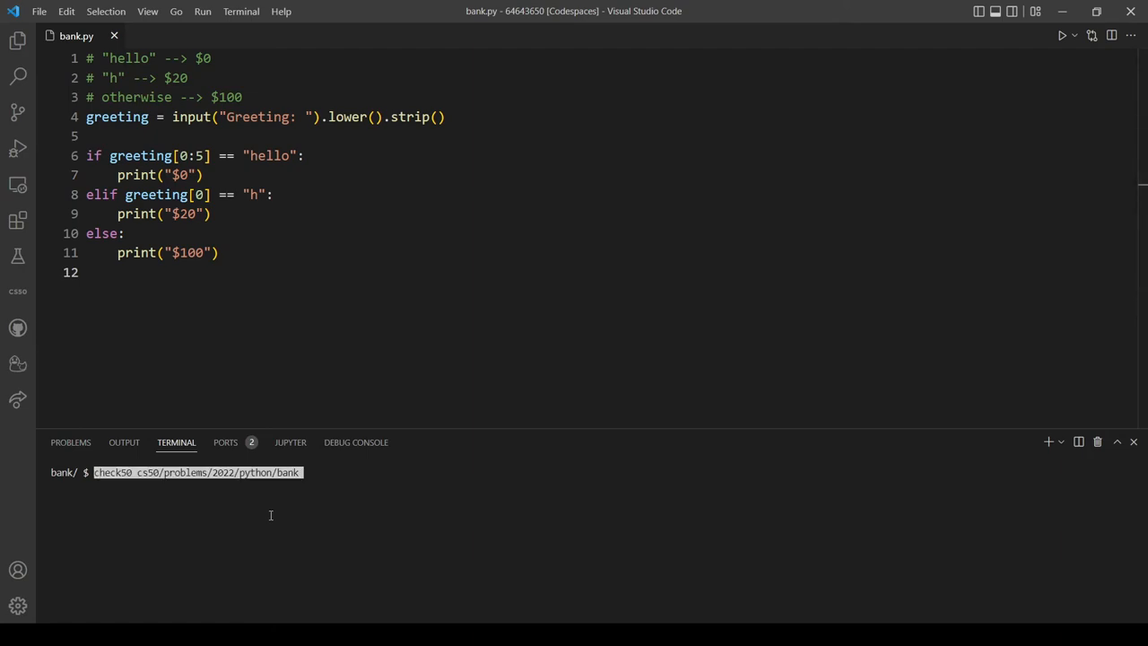
{"action": "key", "text": "Return"}
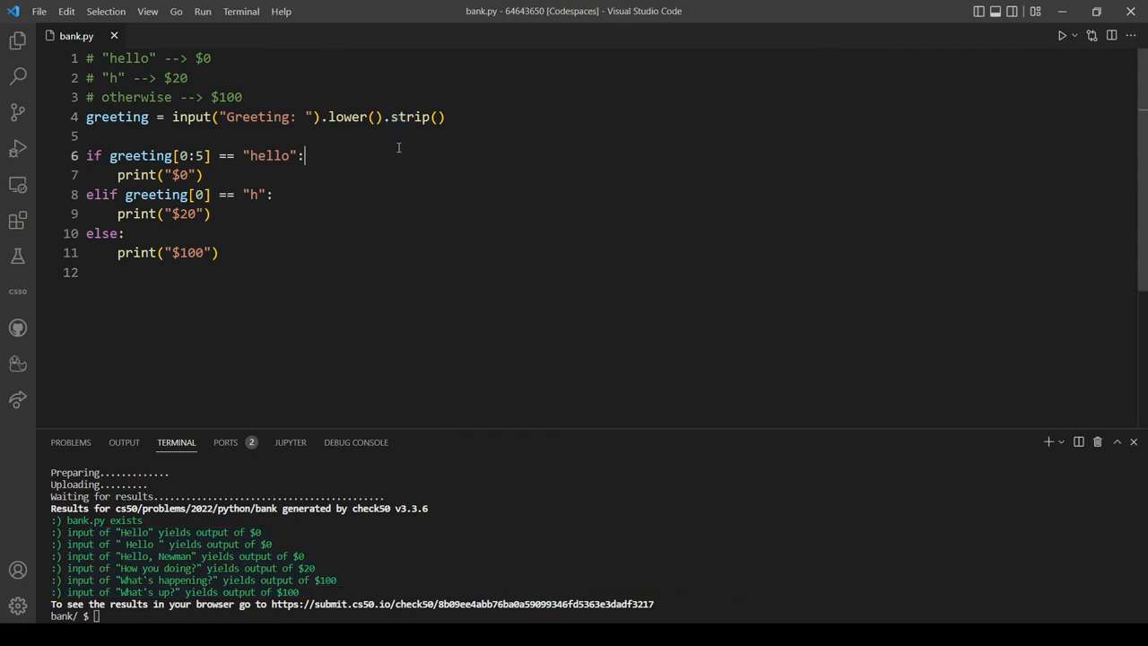
{"action": "left_click", "coordinate": [391, 117]}
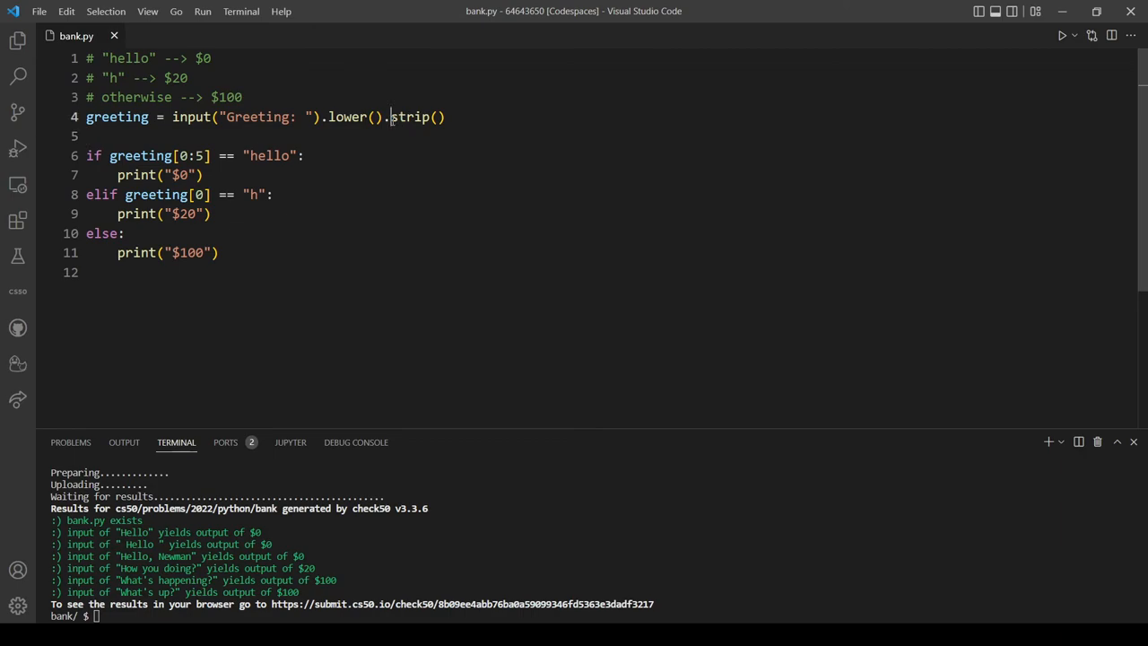
{"action": "left_click", "coordinate": [86, 136]}
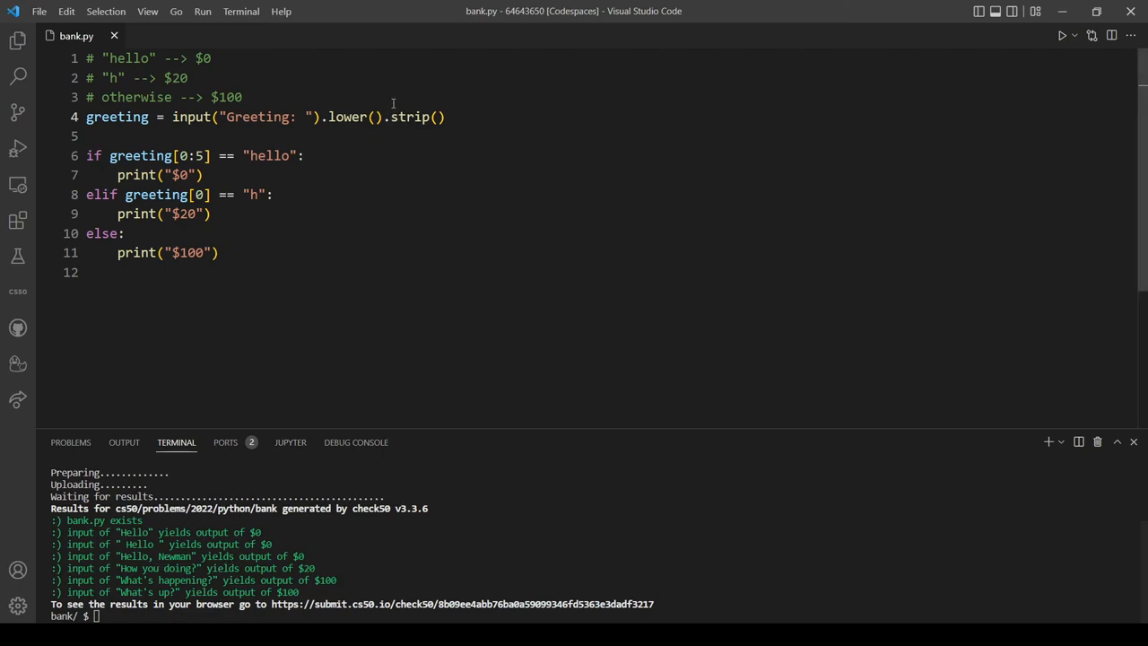
{"action": "mouse_move", "coordinate": [128, 547]}
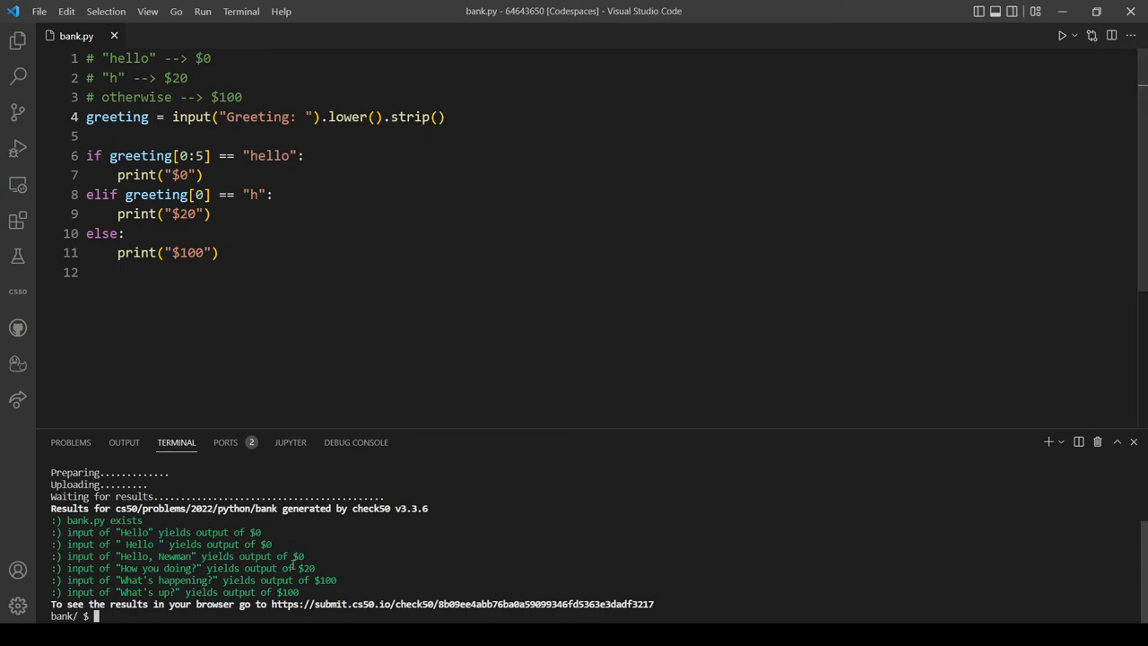
{"action": "left_click", "coordinate": [400, 252]}
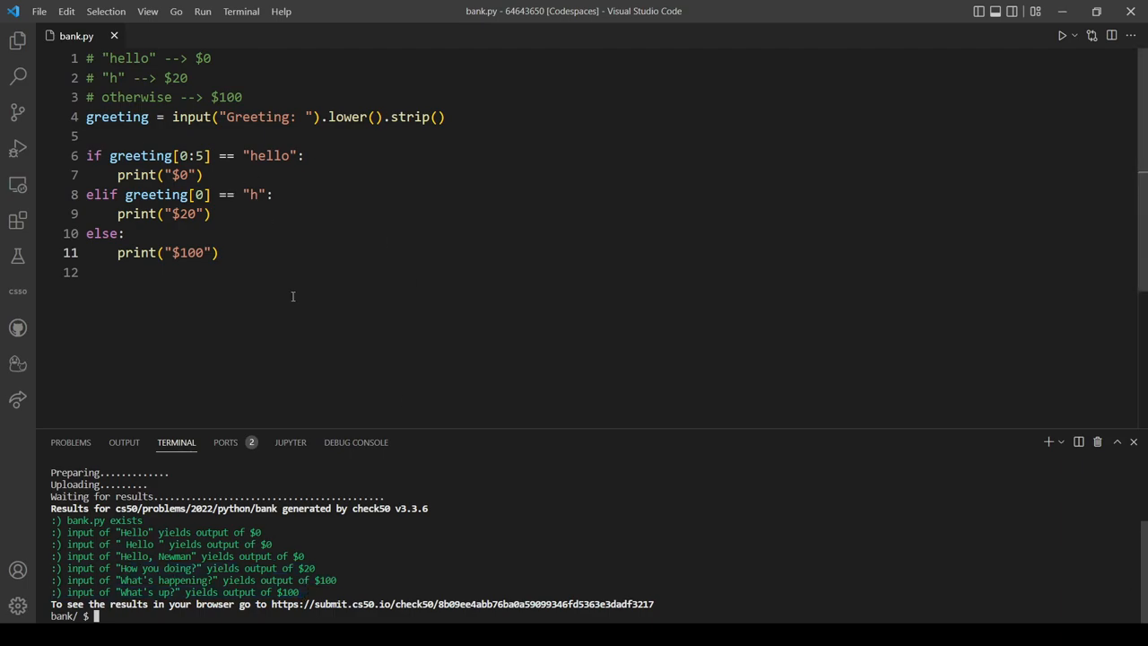
{"action": "mouse_move", "coordinate": [310, 267]}
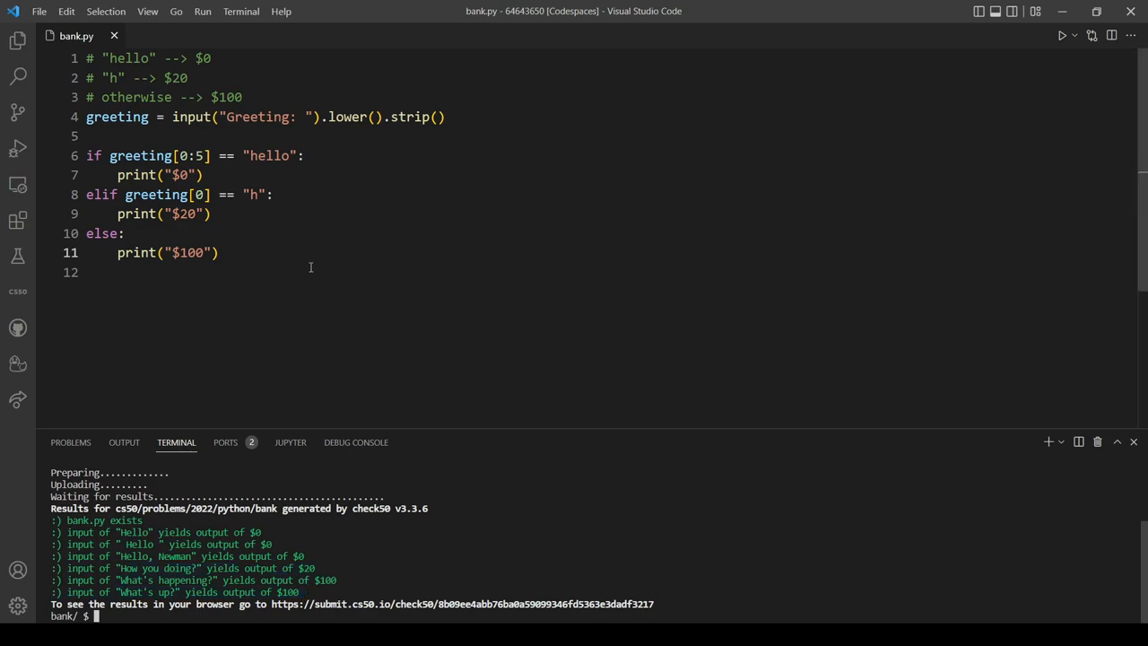
{"action": "mouse_move", "coordinate": [400, 294]}
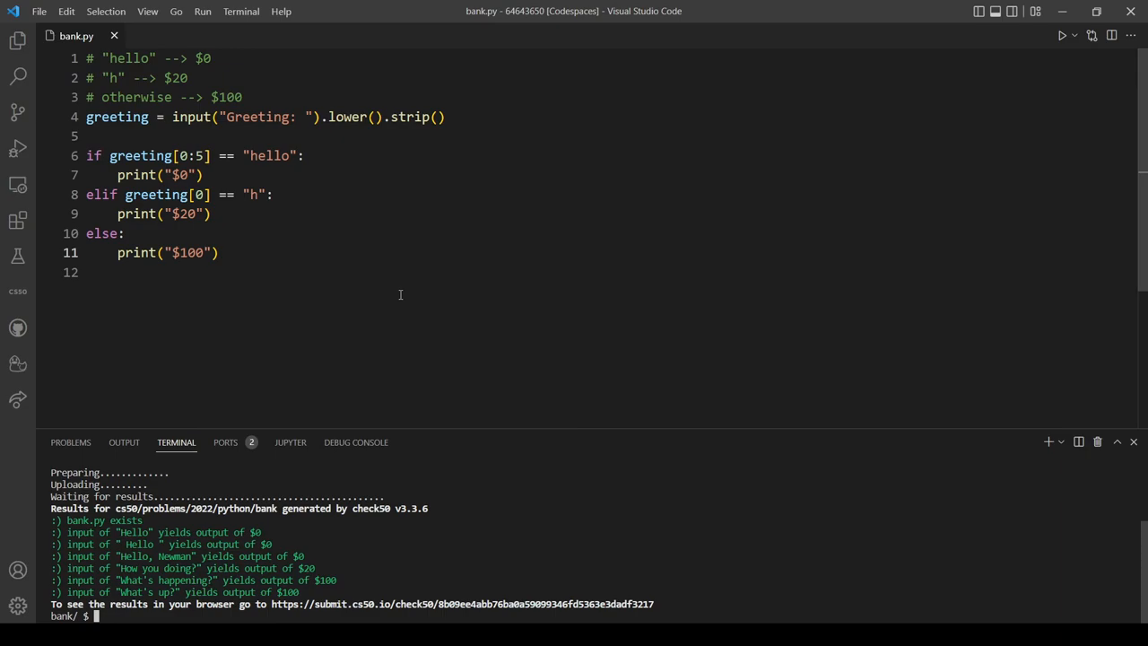
{"action": "mouse_move", "coordinate": [331, 261]}
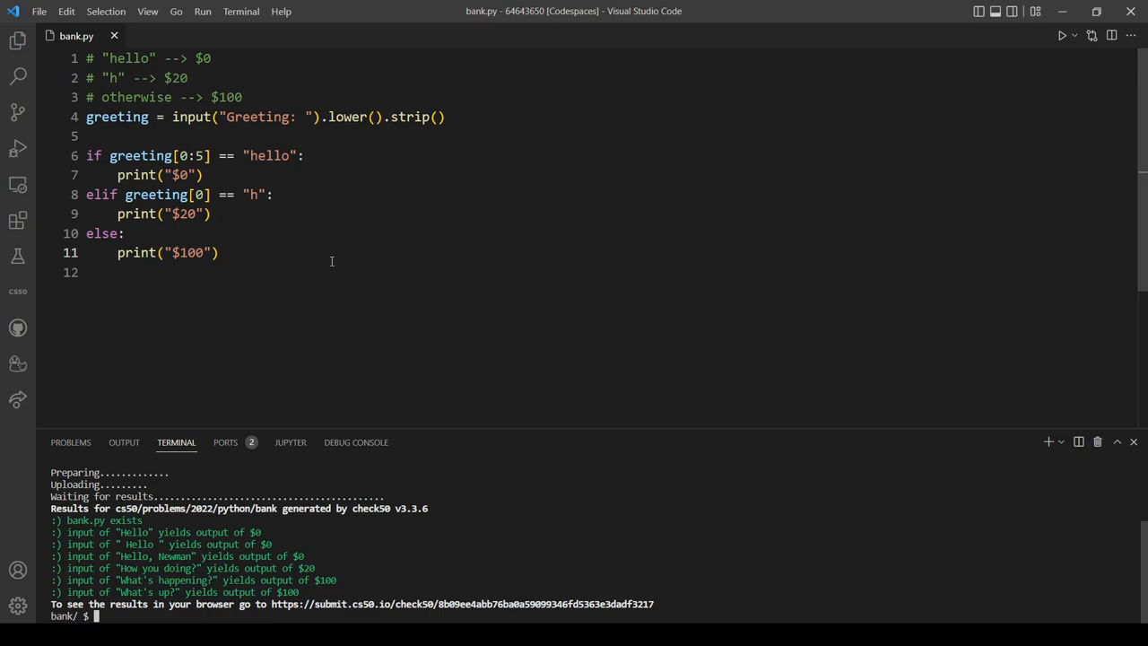